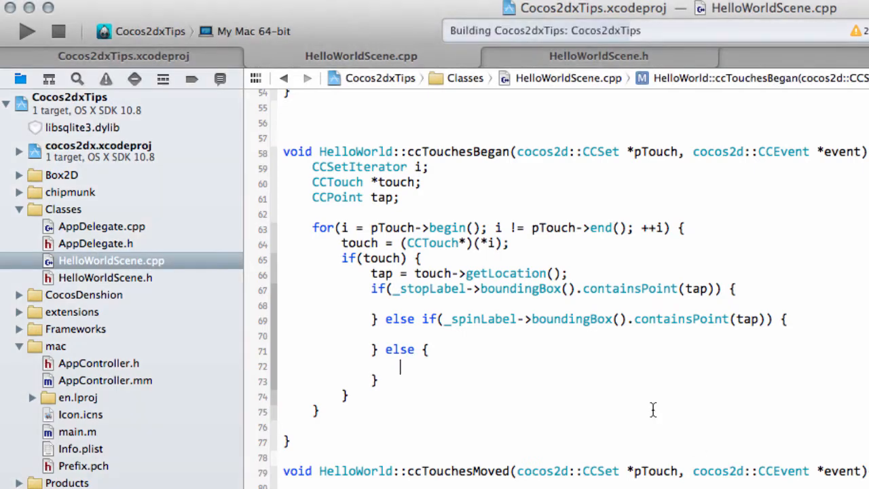
# Switch from the touch-handling code to the HelloWorldScene.h header with the HelloWorld class declaration
pyautogui.click(27, 32)
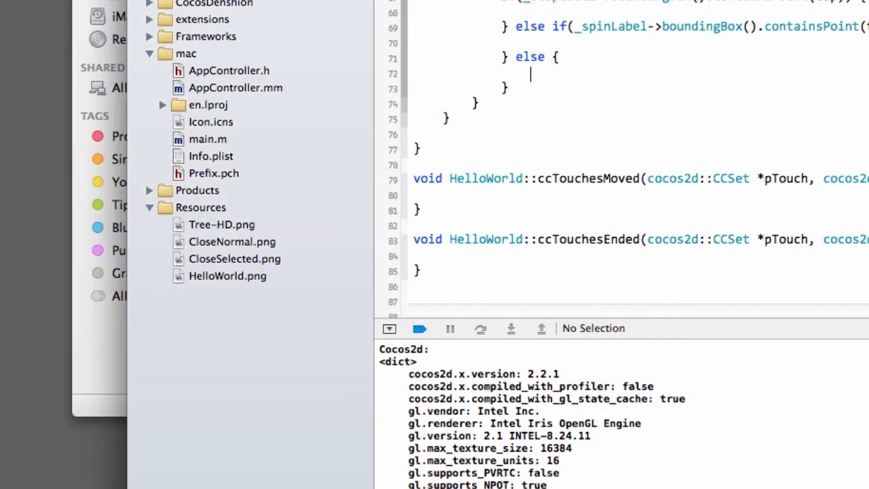
pyautogui.click(105, 209)
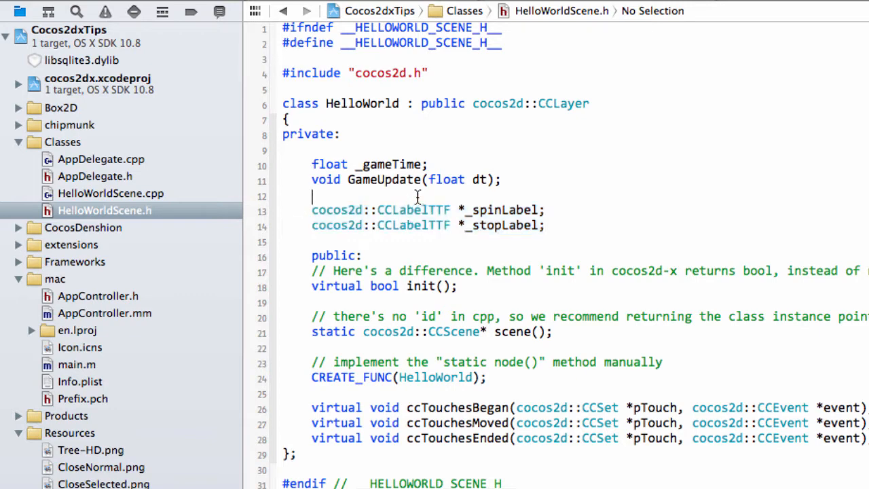
pyautogui.doubleClick(413, 226)
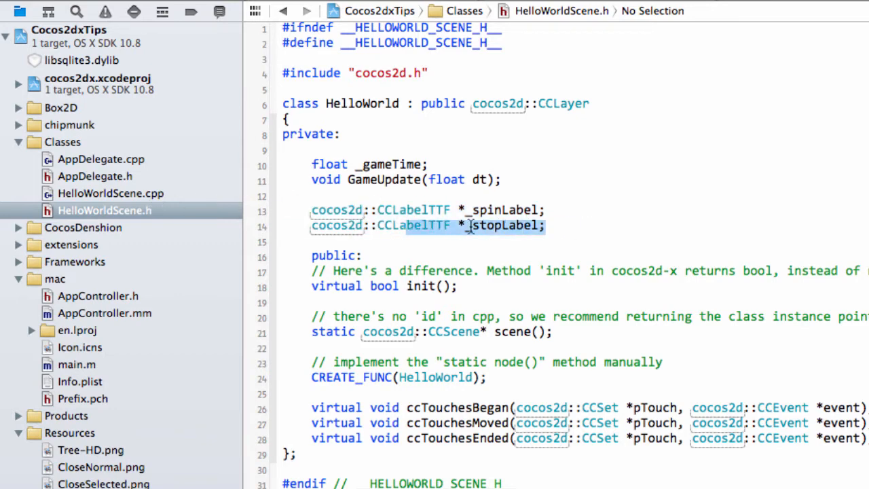
pyautogui.click(110, 193)
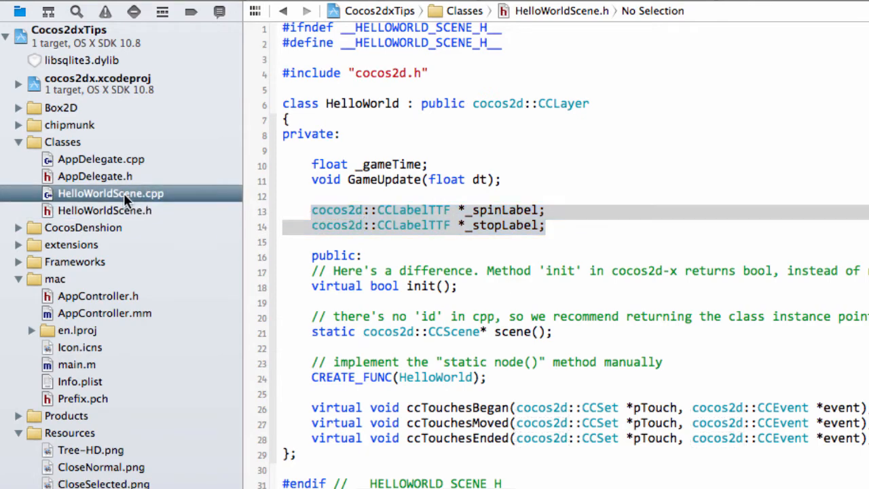
# View HelloWorldScene.cpp's init, where the SPIN and STOP labels are created, down to ccTouchesBegan
pyautogui.click(110, 193)
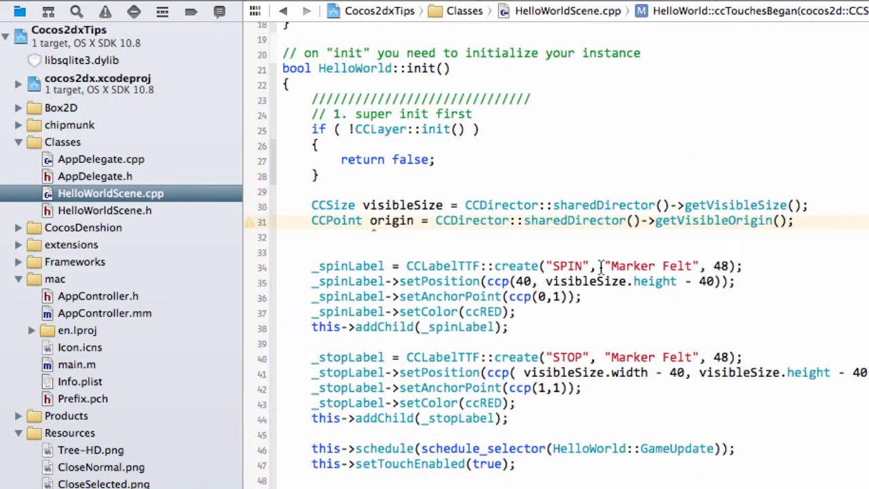
pyautogui.scroll(-3)
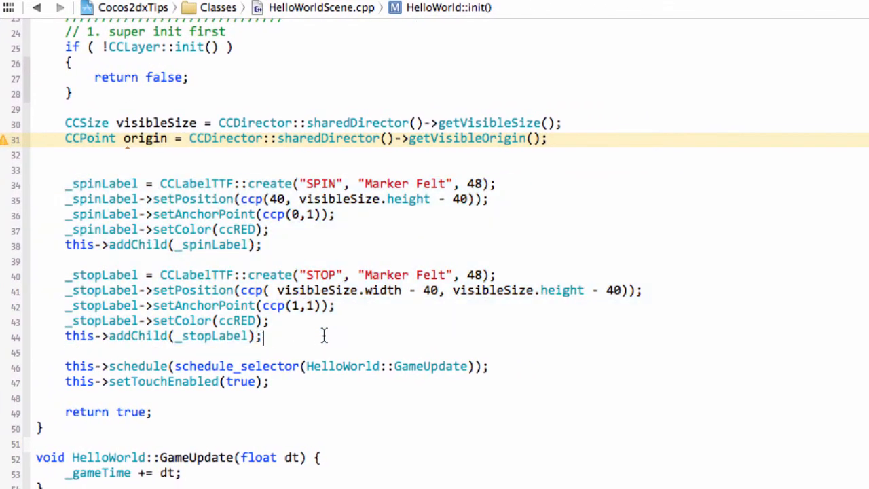
pyautogui.moveTo(582, 353)
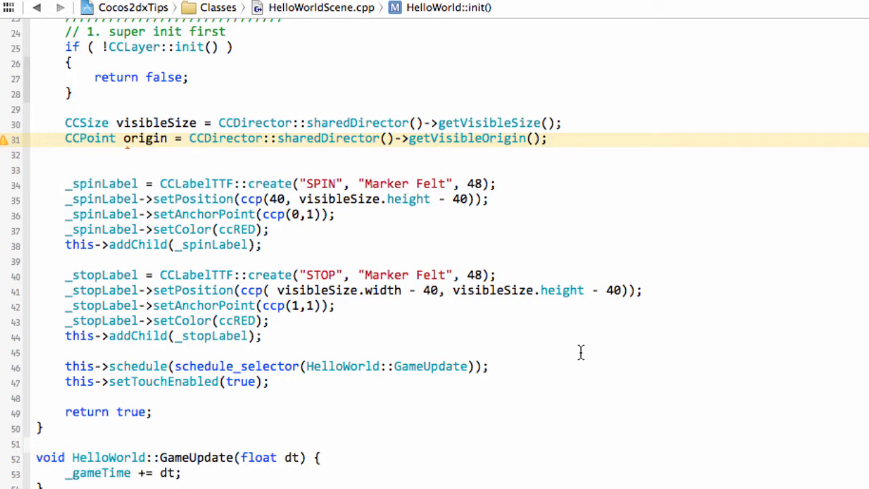
pyautogui.moveTo(307, 215)
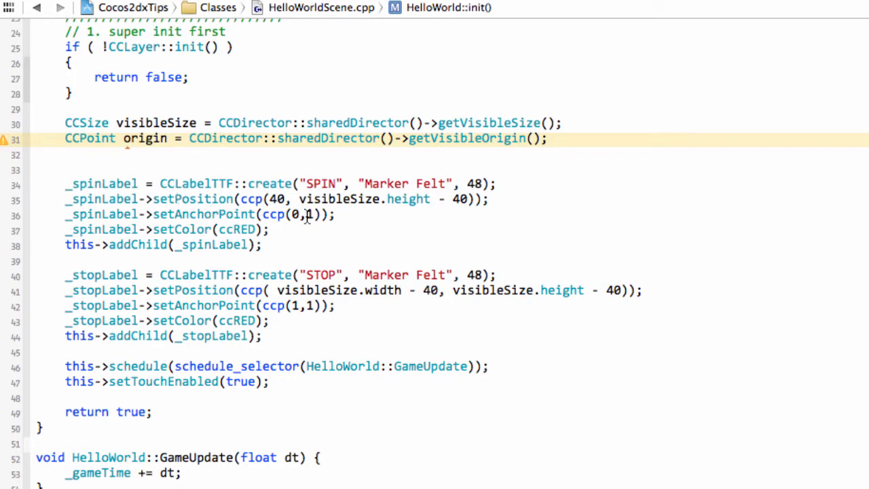
pyautogui.scroll(-3)
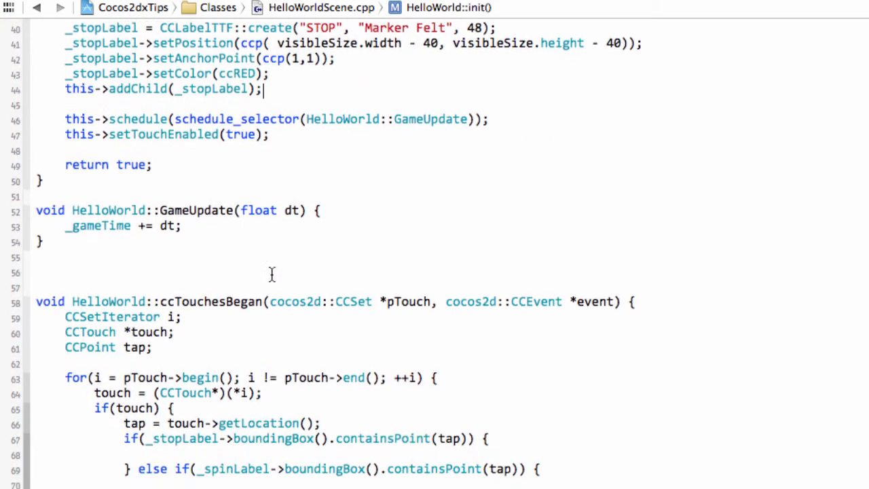
# Highlight uses of tap in ccTouchesBegan's stop/spin checks, then return to HelloWorldScene.h
pyautogui.scroll(-3)
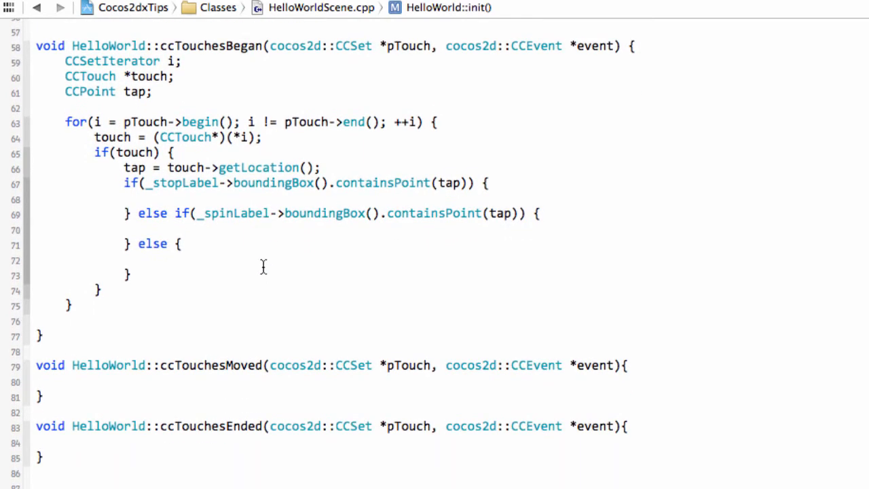
pyautogui.moveTo(126, 92)
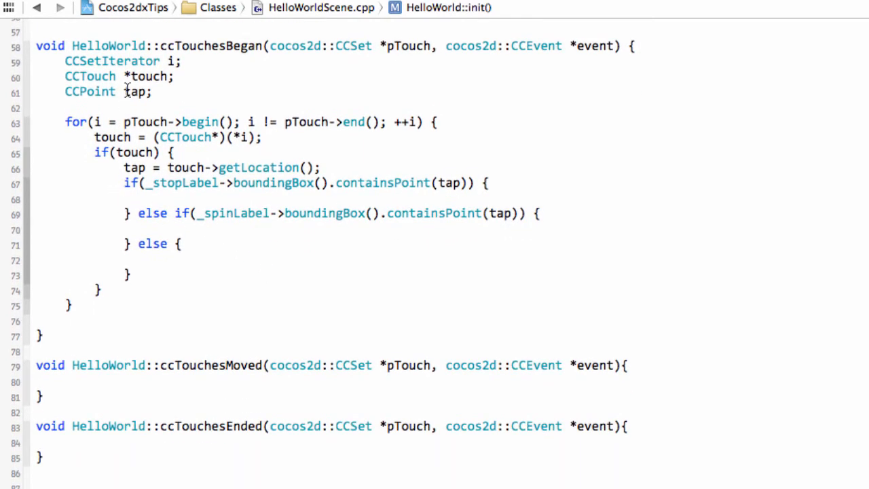
pyautogui.doubleClick(182, 182)
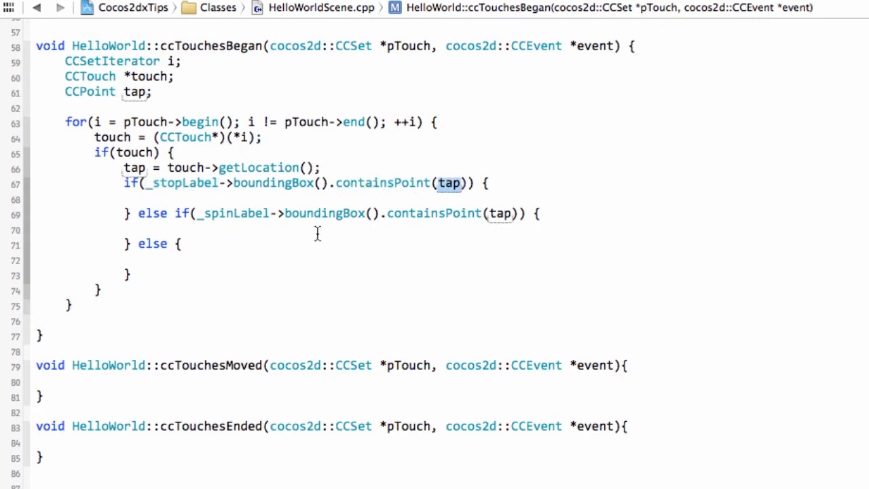
pyautogui.moveTo(459, 228)
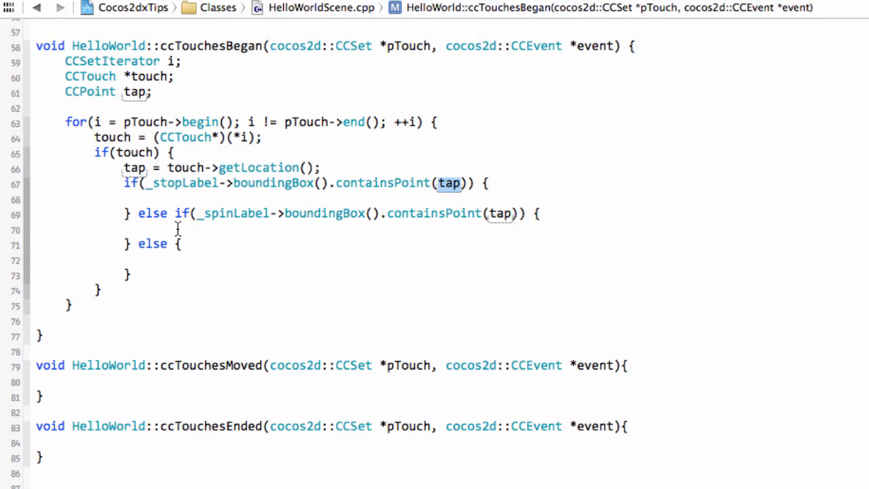
pyautogui.click(153, 261)
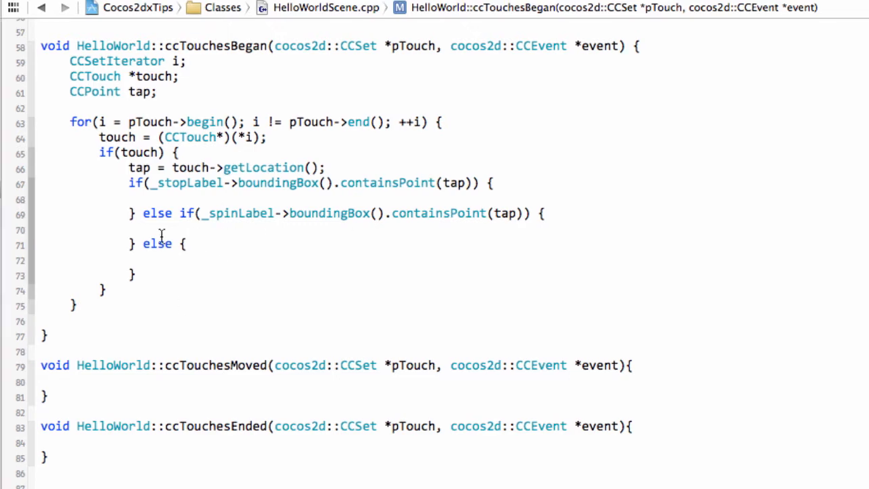
pyautogui.click(103, 209)
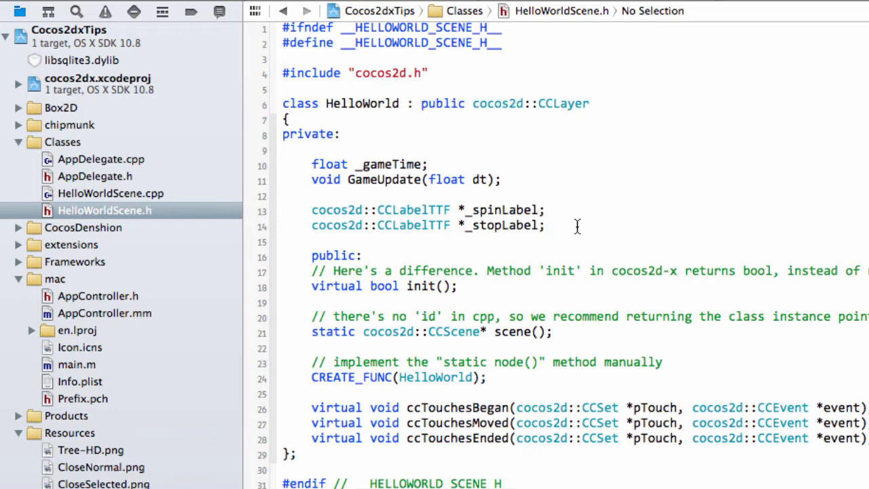
# Add the private member cocos2d::CCSprite *_theTree; below the two label declarations
pyautogui.press('Return')
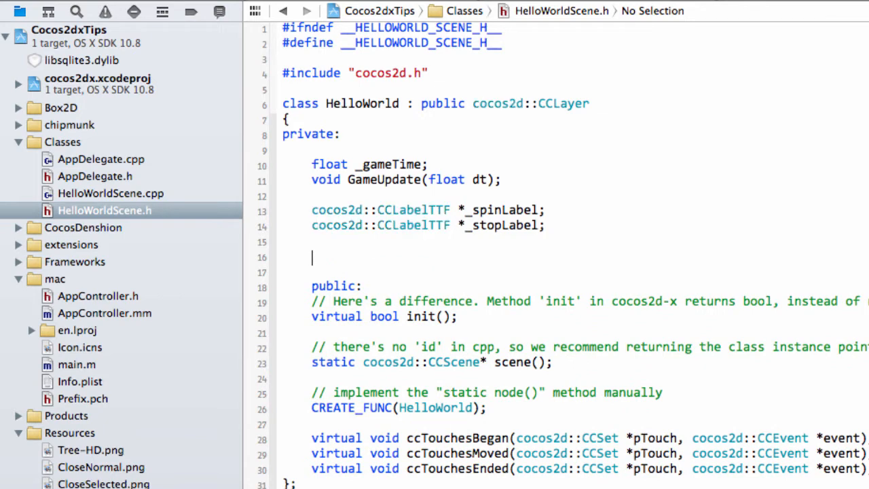
pyautogui.write('cocos2d::CCSprite _')
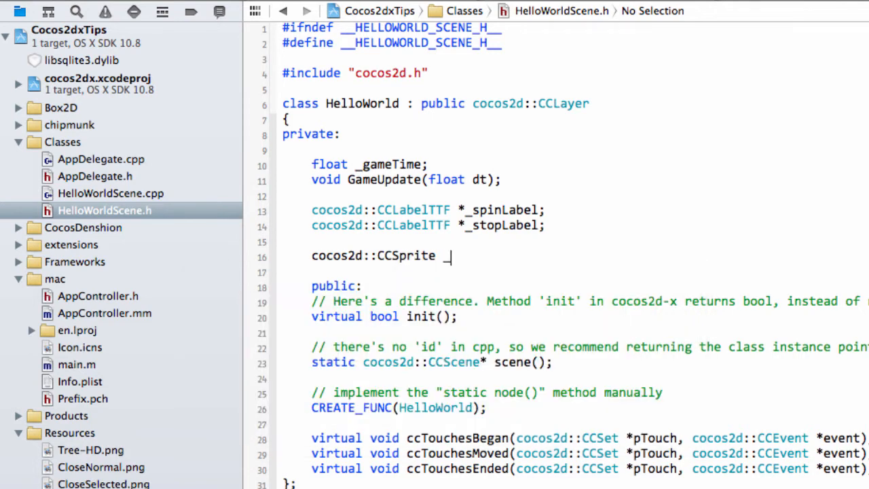
pyautogui.write('the')
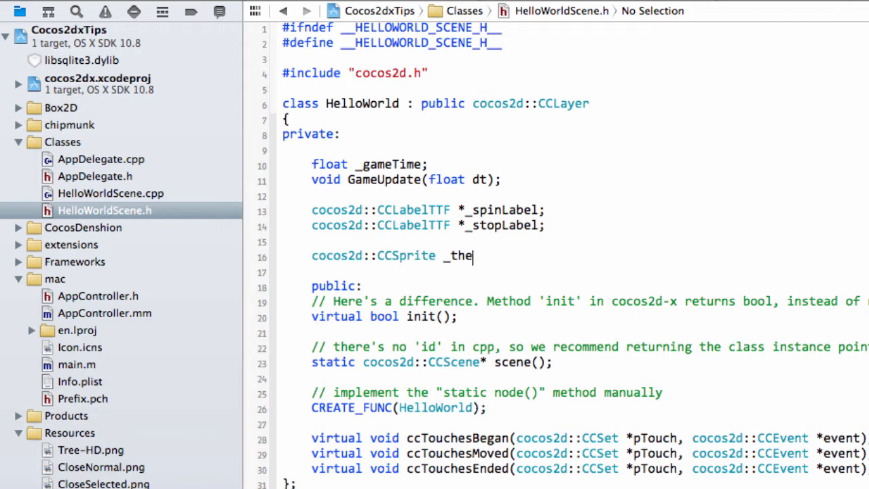
pyautogui.write('Tree;')
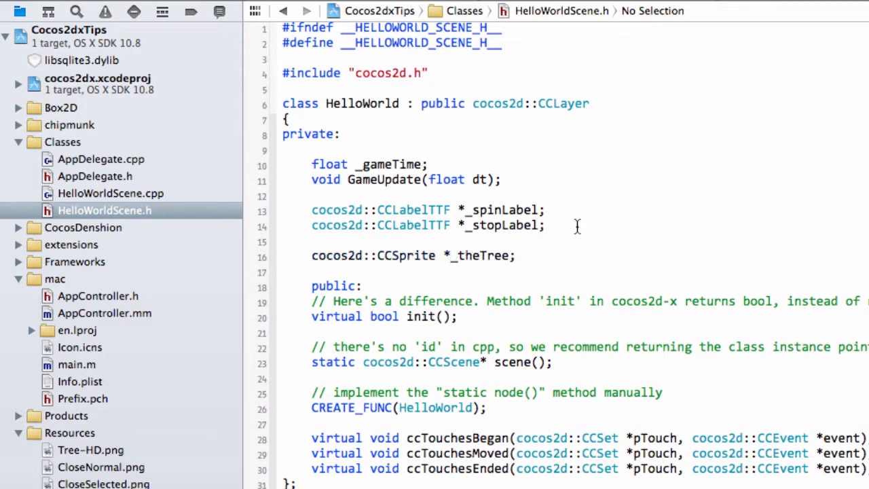
pyautogui.doubleClick(482, 255)
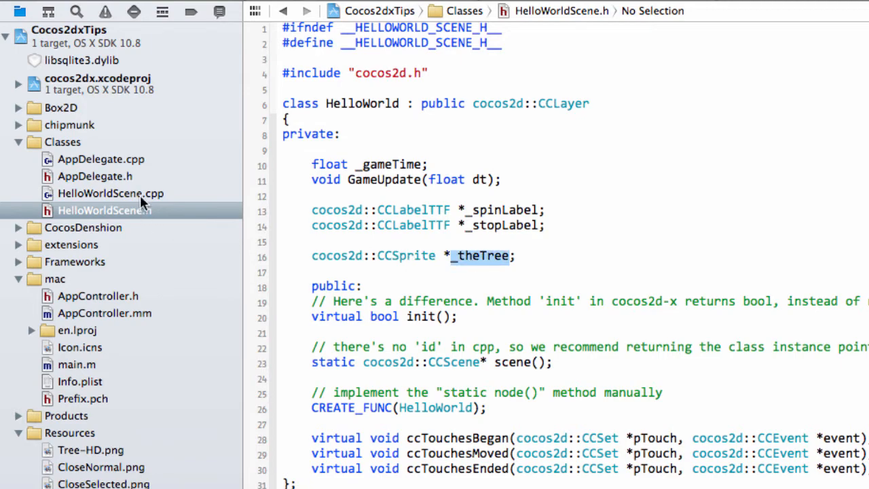
# In init, create _theTree as a CCSprite from Tree-HD.png
pyautogui.click(110, 193)
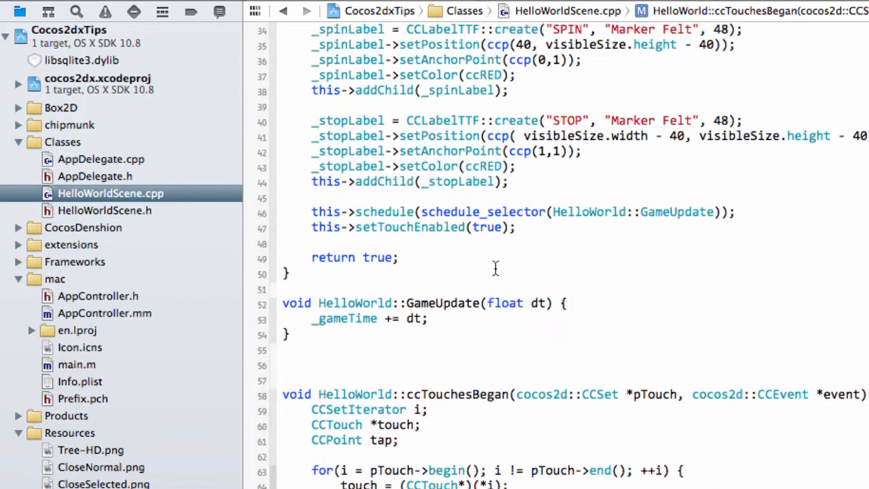
pyautogui.scroll(-3)
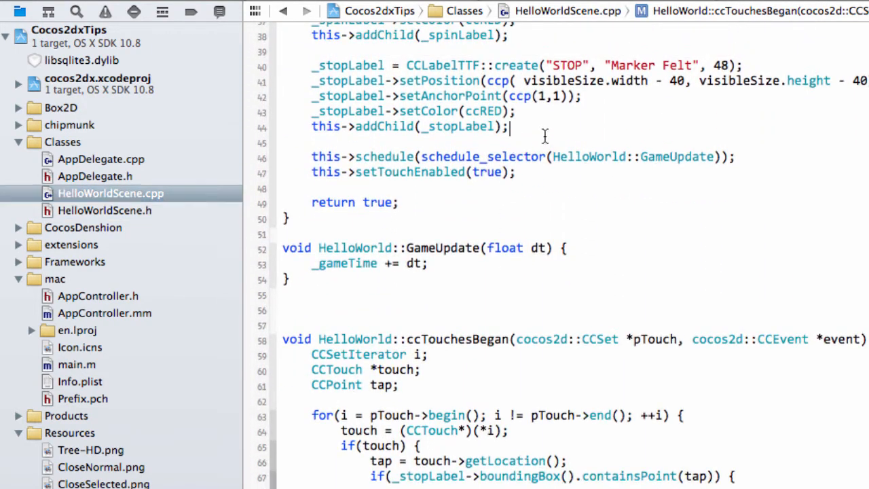
pyautogui.write('_theTree')
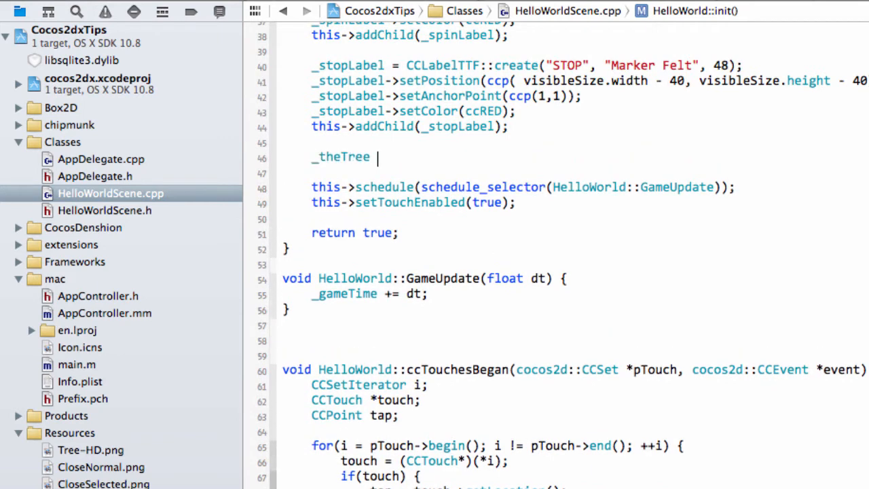
pyautogui.write('= CCSprite::create("");')
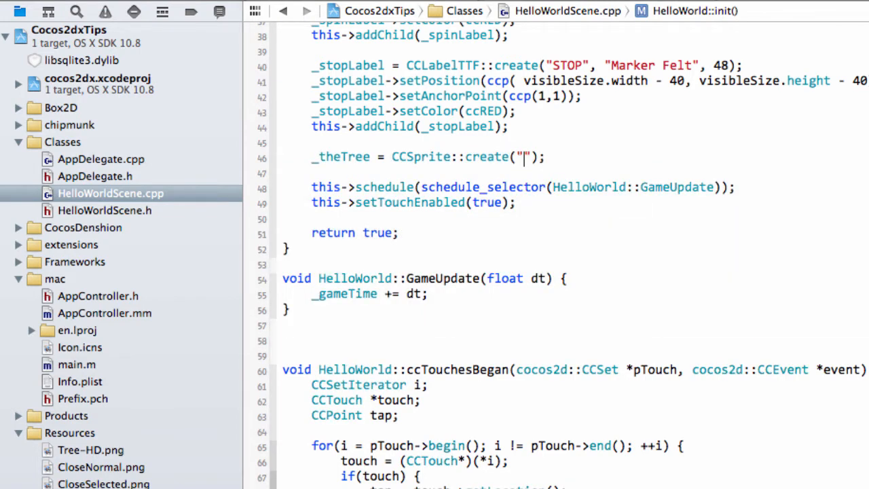
pyautogui.write('Tree-')
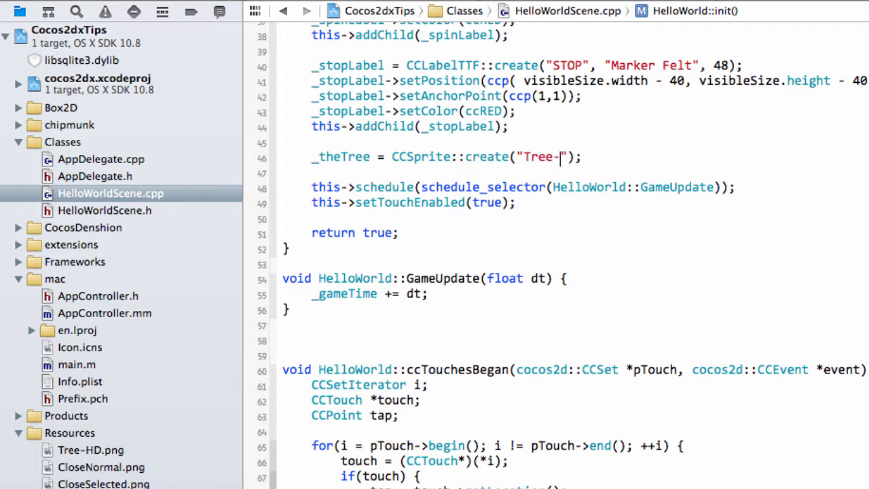
pyautogui.write('HD.png')
pyautogui.write('_theTree->setPosition(')
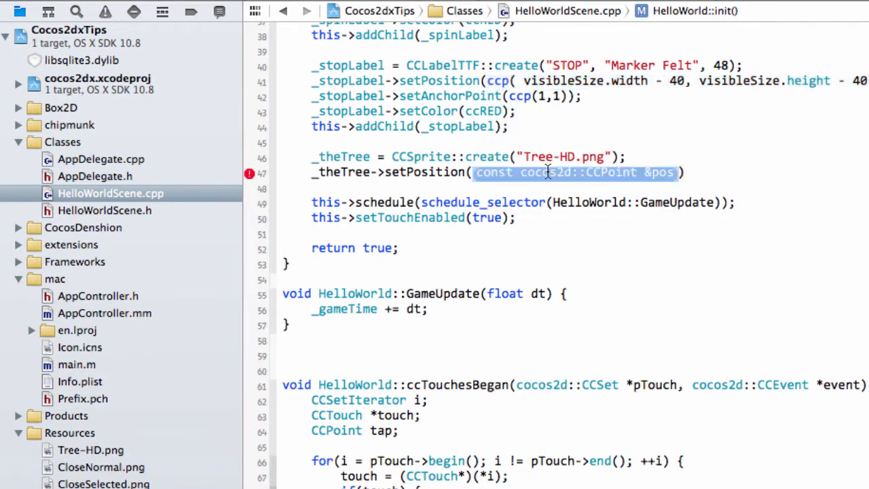
# Position _theTree at ccp(visibleSize.width / 2, visibleSize.height / 2)
pyautogui.write('ccp( visibleSize.width - 40, visibleSize.height - 40)')
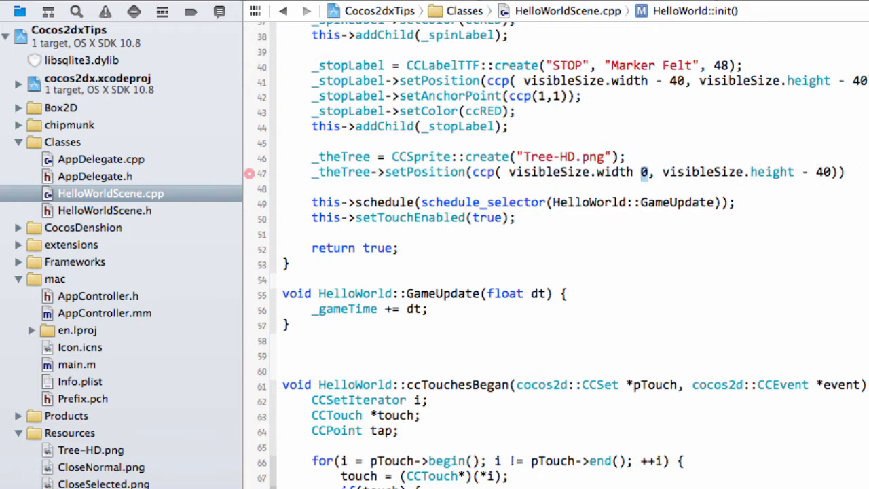
pyautogui.write('/ 2')
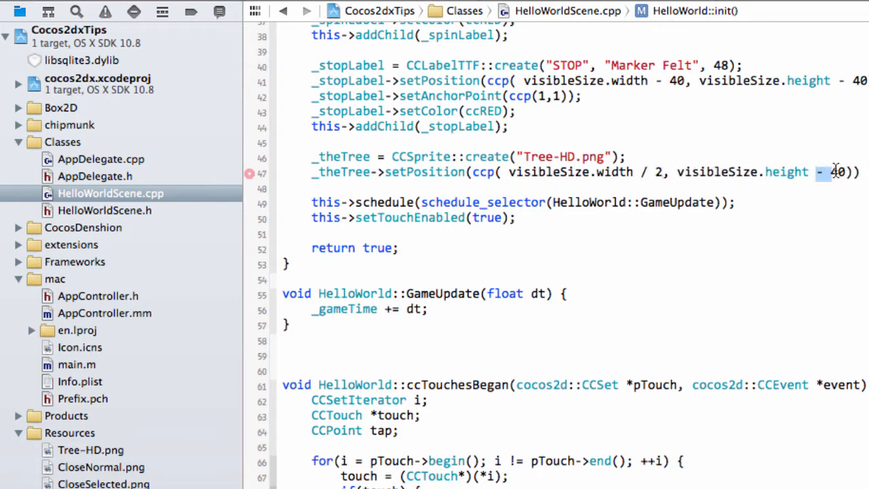
pyautogui.write('/2))')
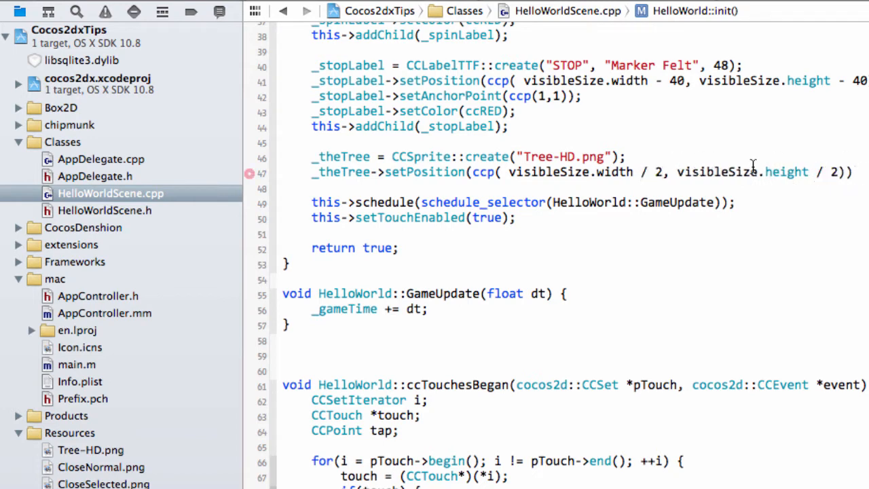
pyautogui.doubleClick(410, 127)
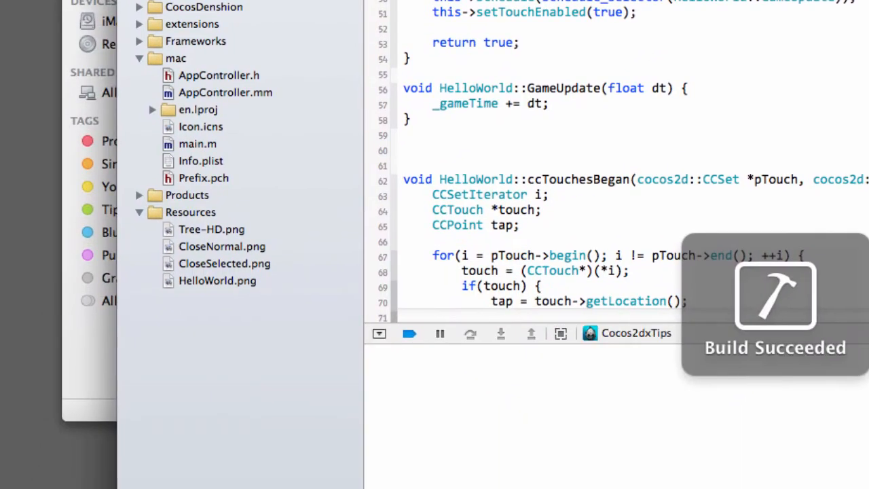
# Add this->addChild(_theTree); after the setPosition line in init
pyautogui.click(410, 334)
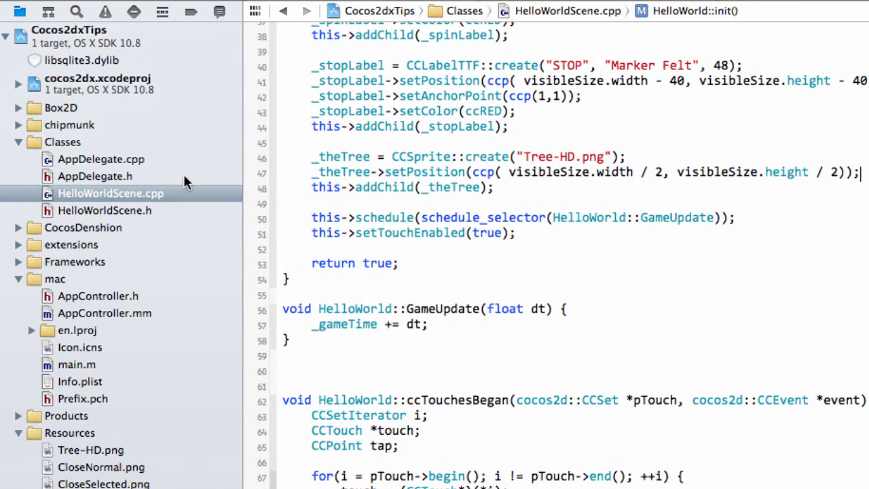
pyautogui.click(104, 209)
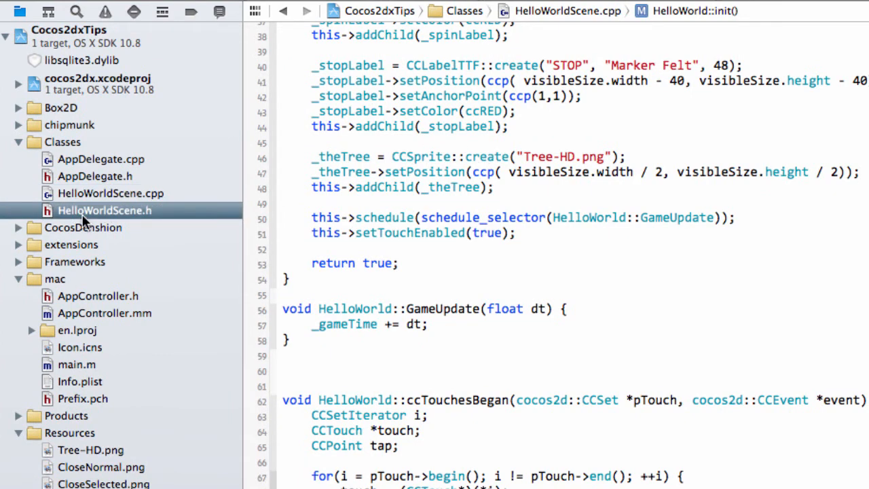
# Declare void MoveTree(cocos2d::CCPoint newPosition); in the private section
pyautogui.click(104, 209)
pyautogui.write('void')
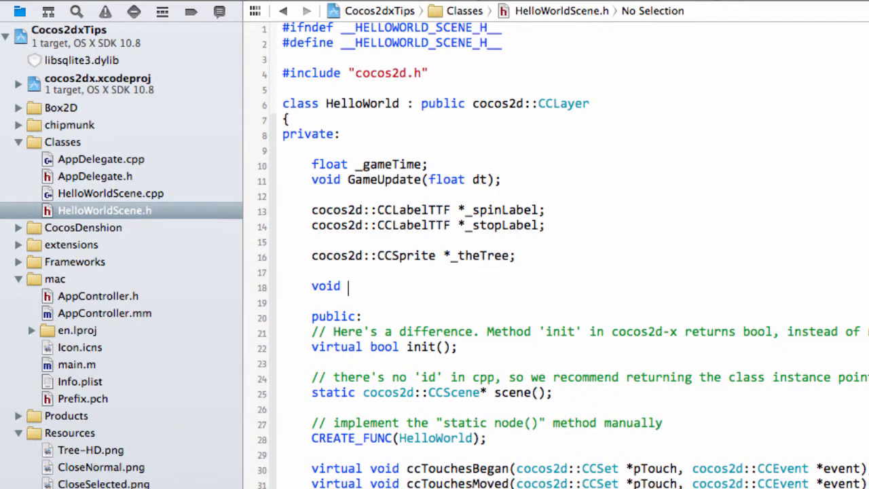
pyautogui.write('MoveTree(')
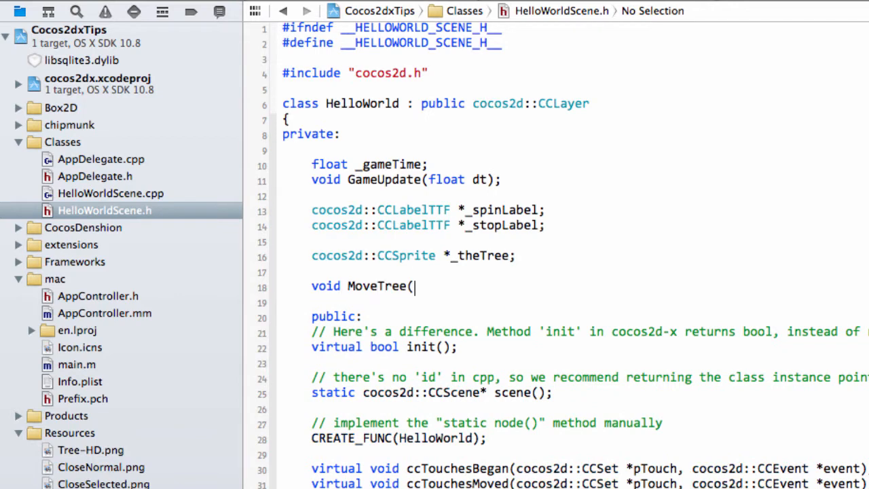
pyautogui.write('cocos2d::CCPoint position')
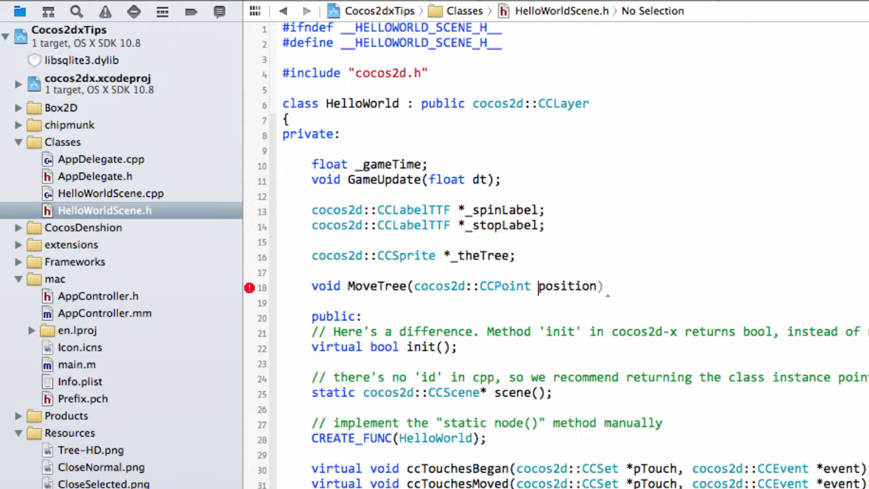
pyautogui.write('newPosition')
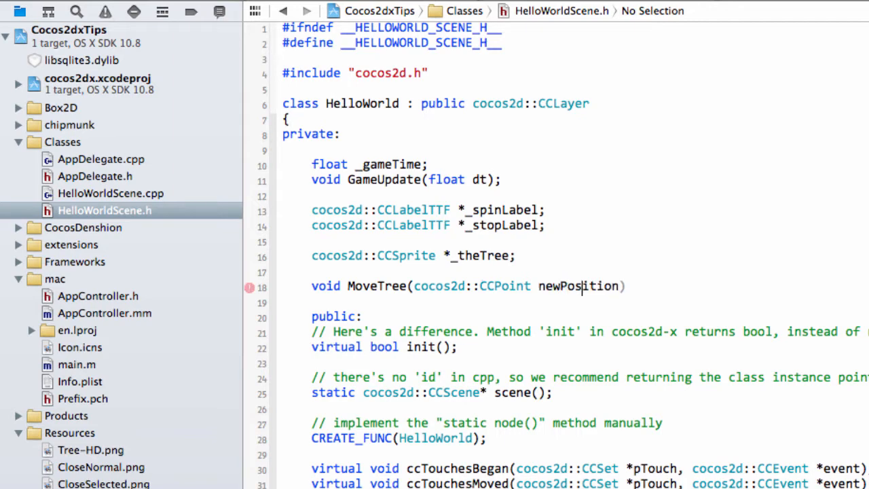
pyautogui.write(';')
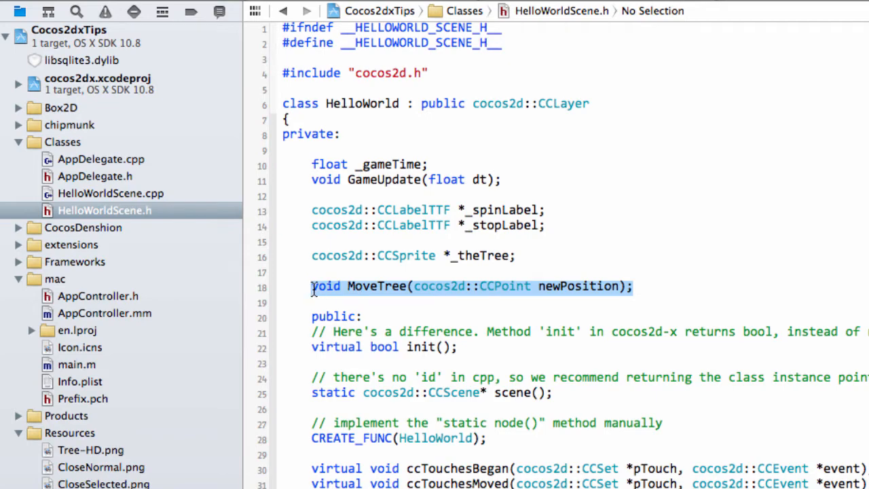
# Start the HelloWorld::MoveTree(cocos2d::CCPoint newPosition) definition in HelloWorldScene.cpp
pyautogui.click(110, 193)
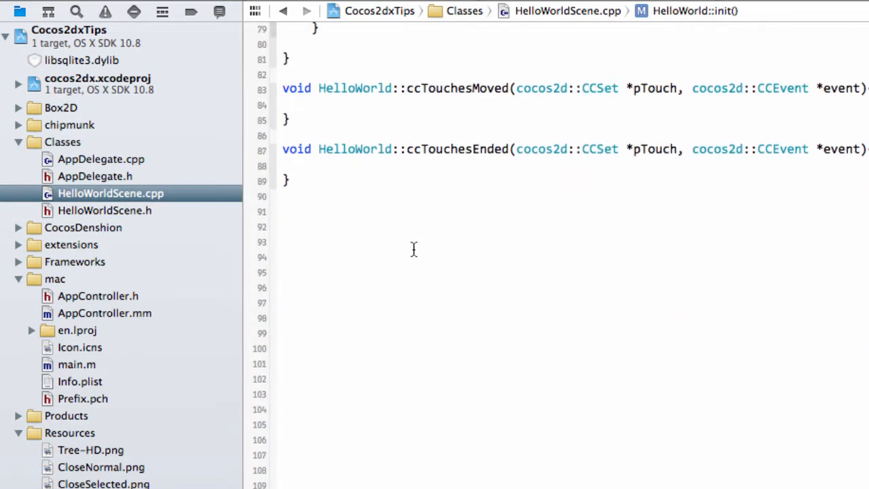
pyautogui.write('void MoveTree(cocos2d::CCPoint newPosition)')
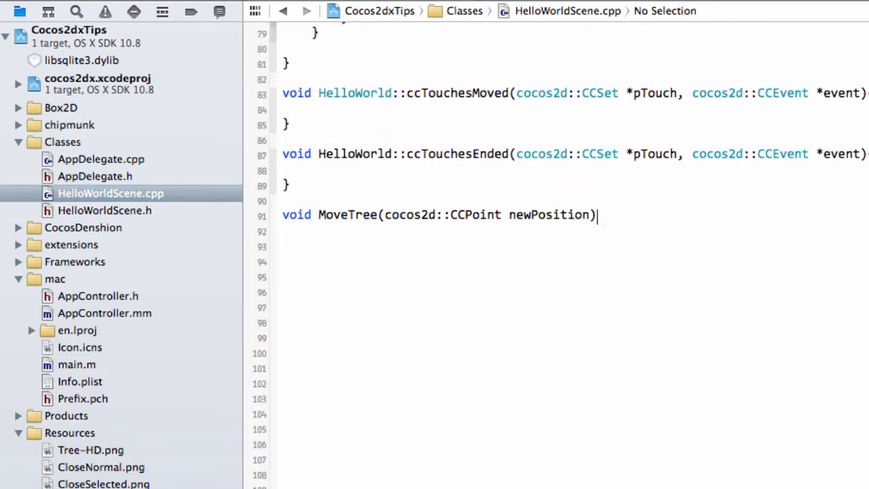
pyautogui.write('{')
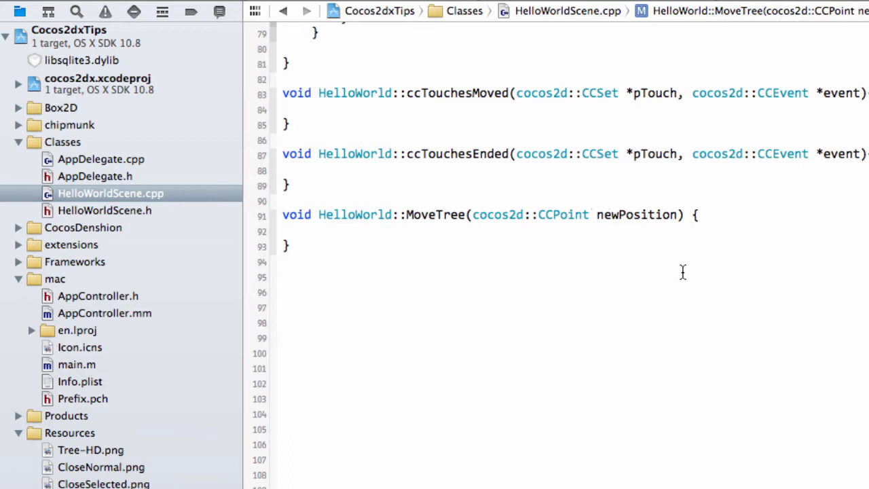
pyautogui.click(313, 232)
pyautogui.write('CCMoveTo')
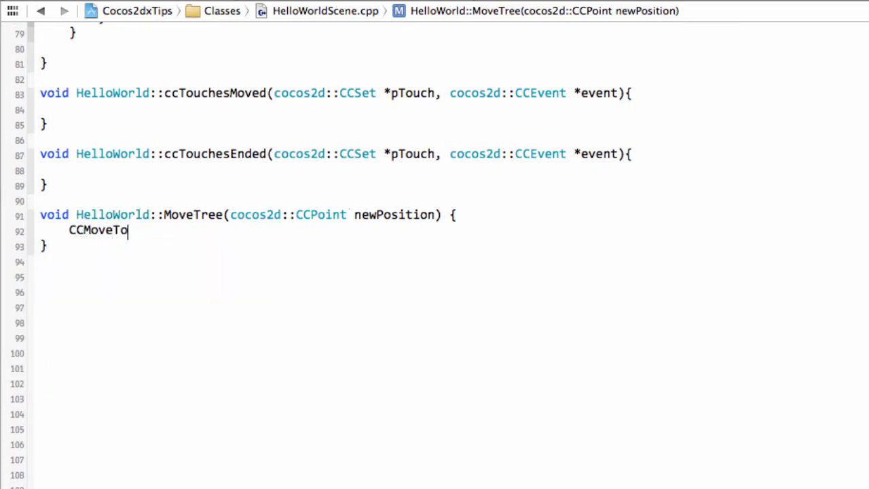
# Create actionMove as a CCMoveTo to newPosition and run it with _theTree->runAction(actionMove)
pyautogui.write('*action')
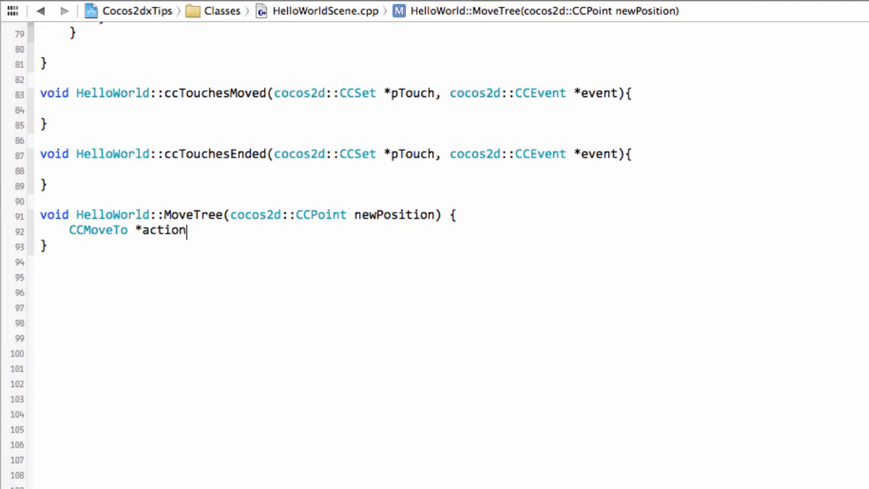
pyautogui.write('Move =')
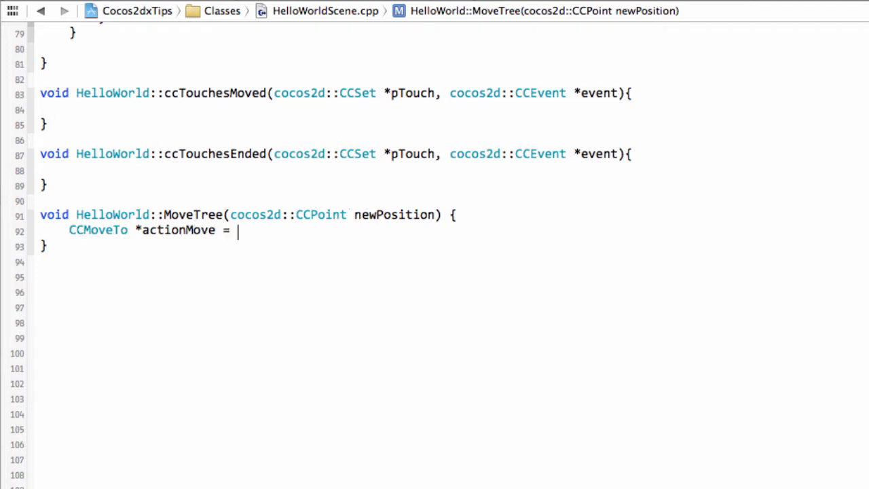
pyautogui.write('CM')
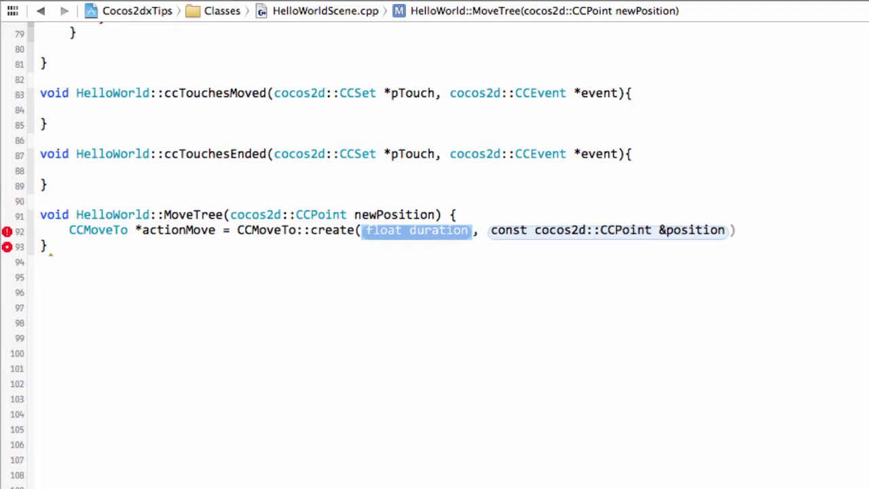
pyautogui.write('3')
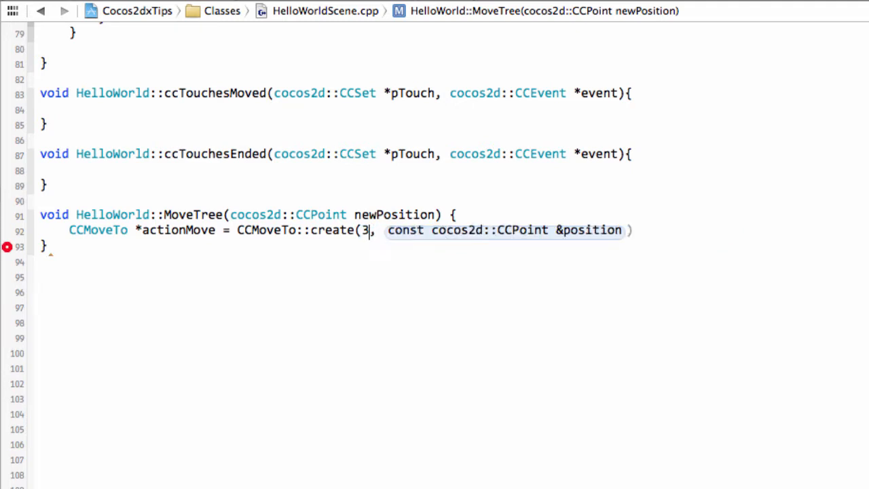
pyautogui.write('.0')
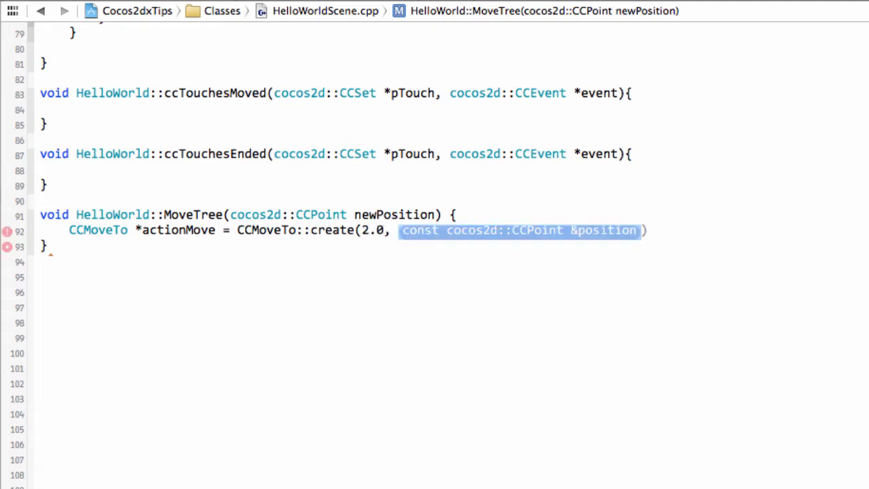
pyautogui.write('newPosition')
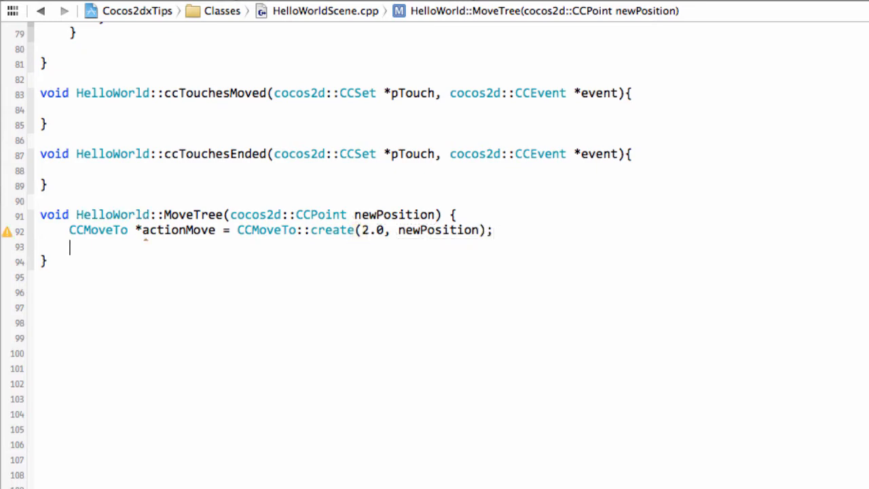
pyautogui.write('_theTree->runAction(actionMove);')
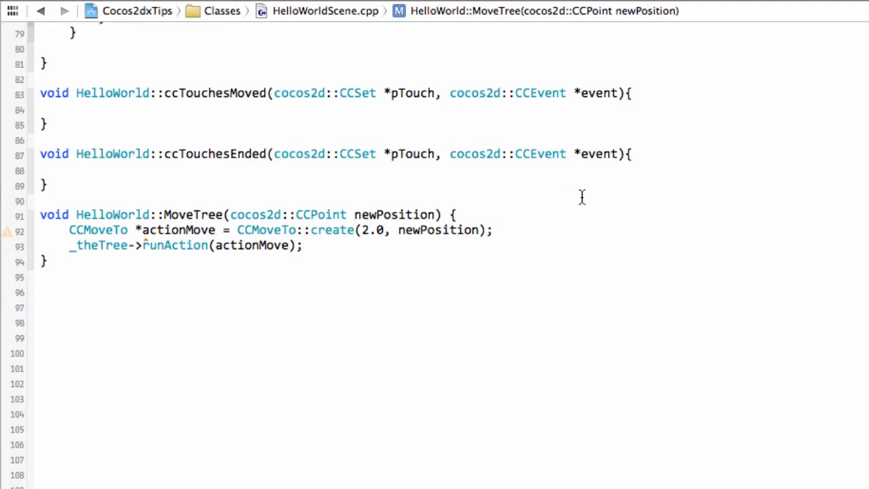
pyautogui.scroll(3)
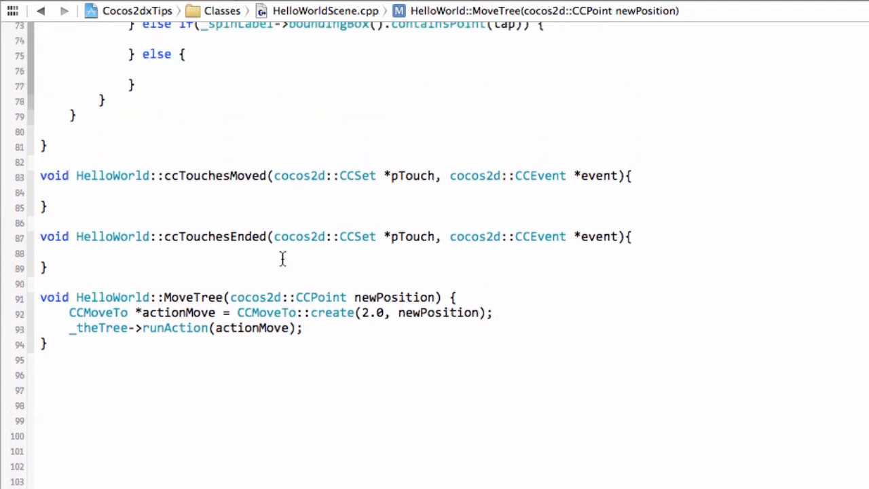
# Call MoveTree(tap); in ccTouchesBegan's final else branch so other taps move the tree
pyautogui.scroll(3)
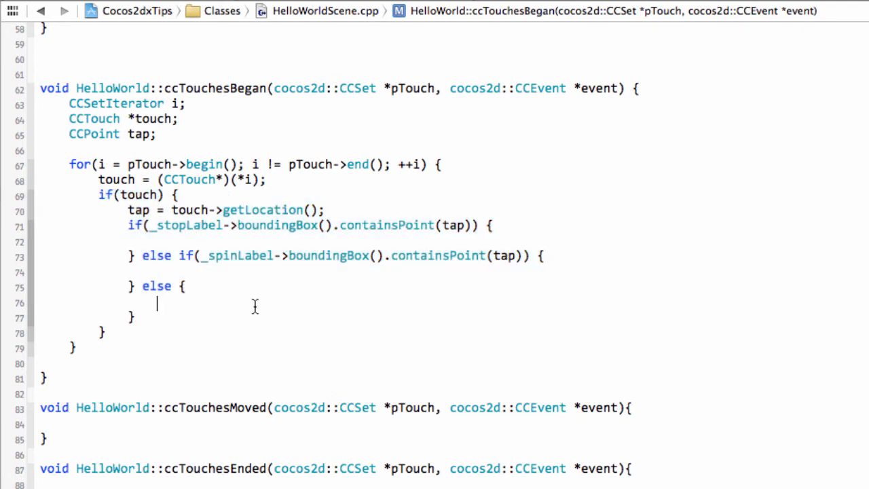
pyautogui.scroll(-3)
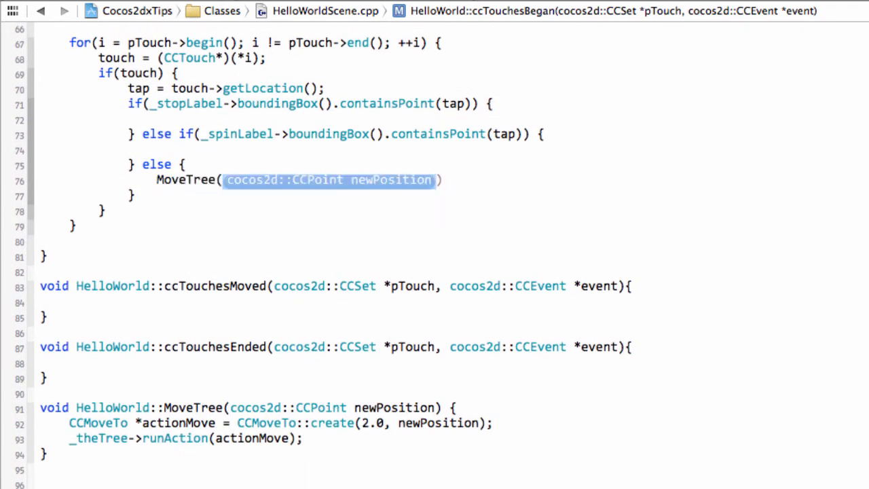
pyautogui.write('tap);')
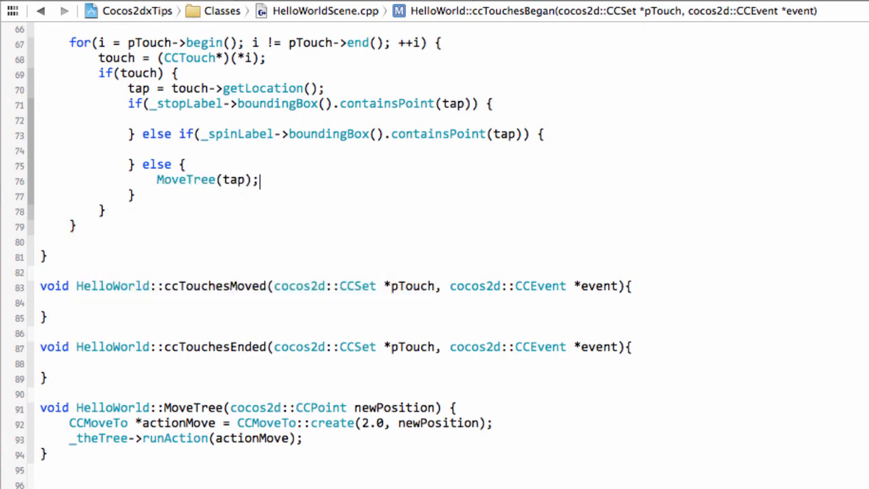
pyautogui.scroll(3)
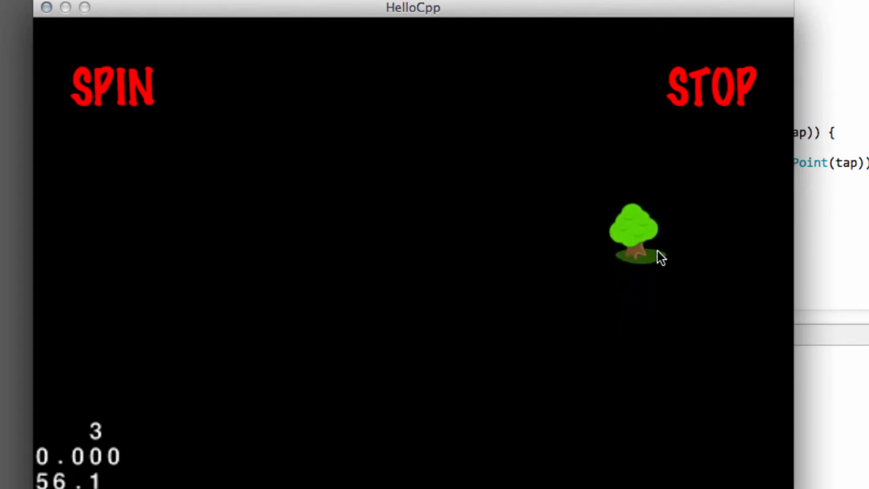
pyautogui.moveTo(649, 247)
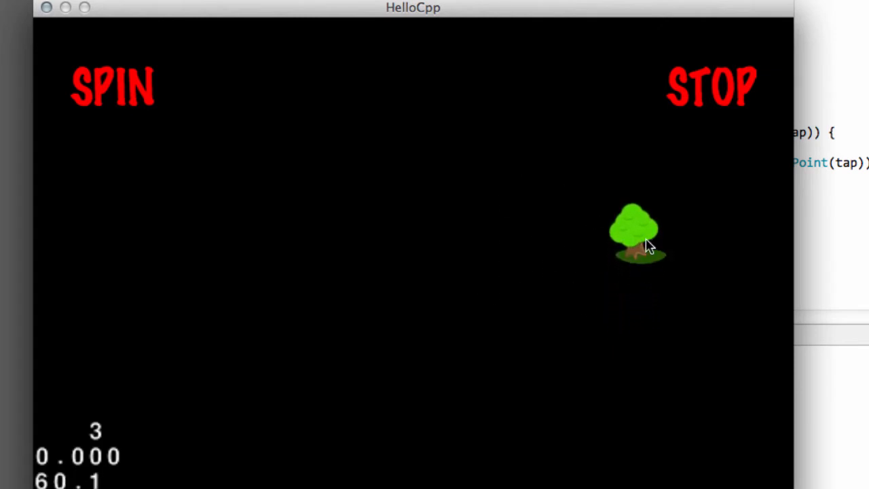
pyautogui.moveTo(155, 239)
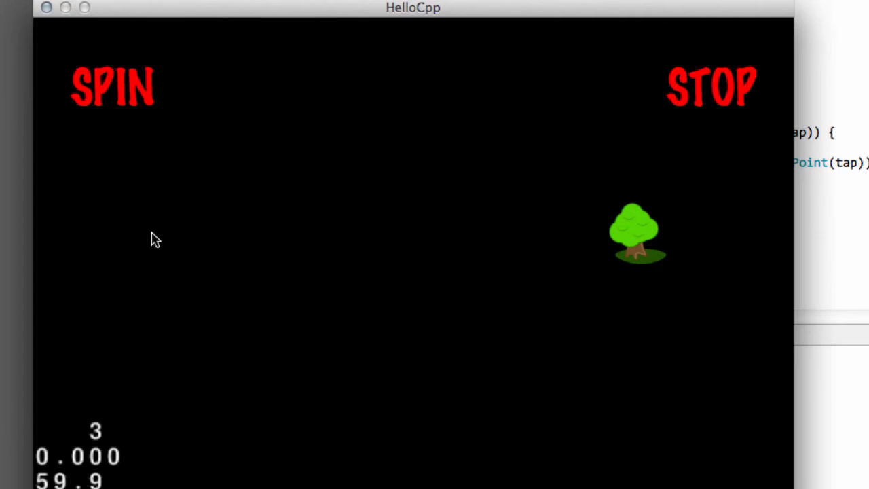
pyautogui.moveTo(134, 237)
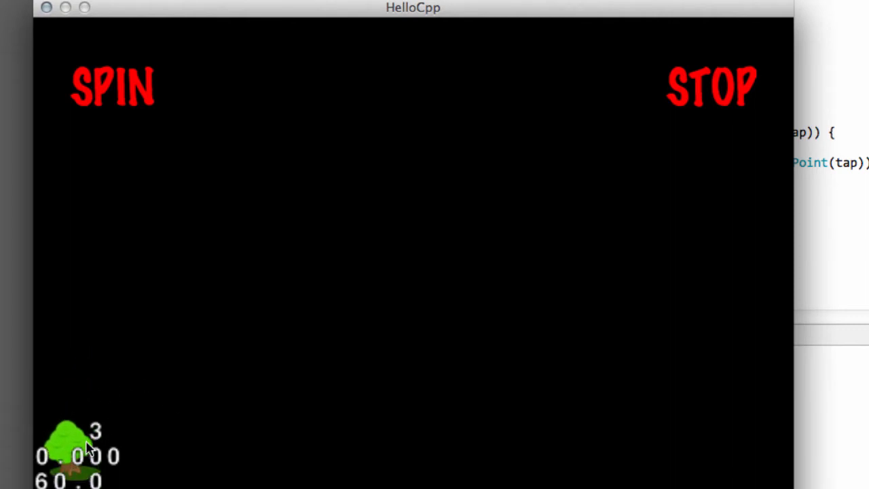
pyautogui.moveTo(123, 450)
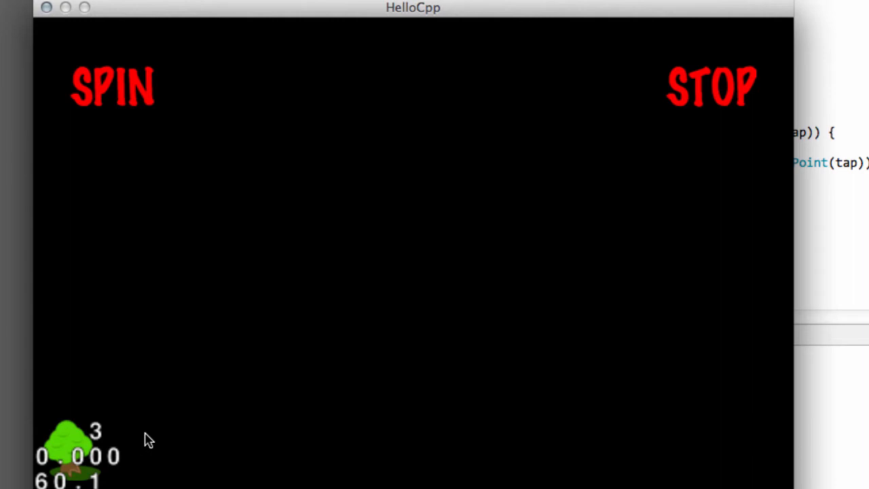
pyautogui.moveTo(205, 230)
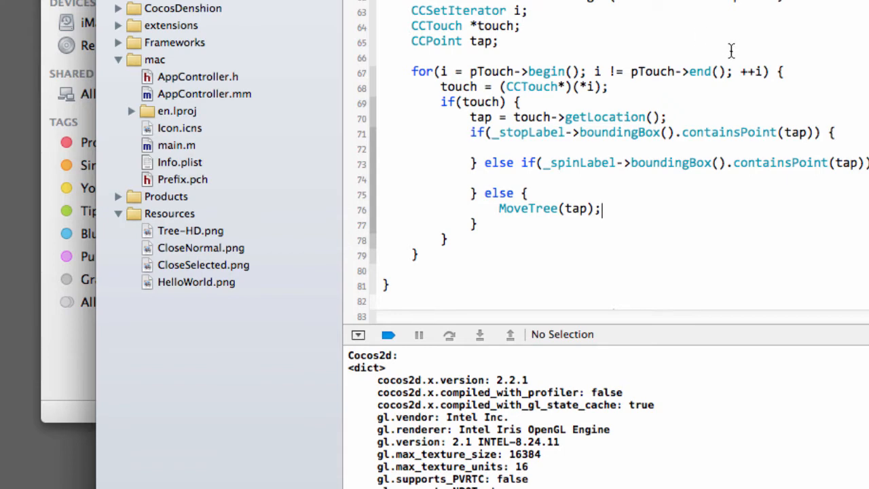
# Add _theTree->stopAllActions(); as the first line of MoveTree
pyautogui.scroll(-3)
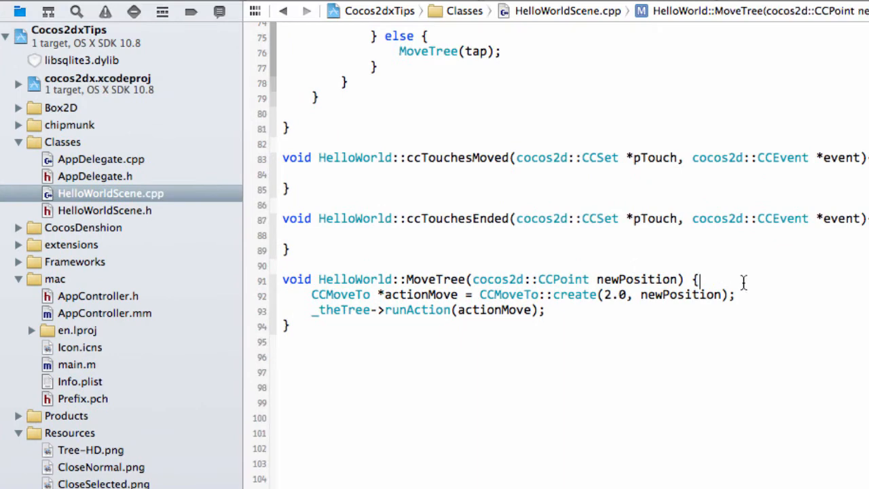
pyautogui.write('_the')
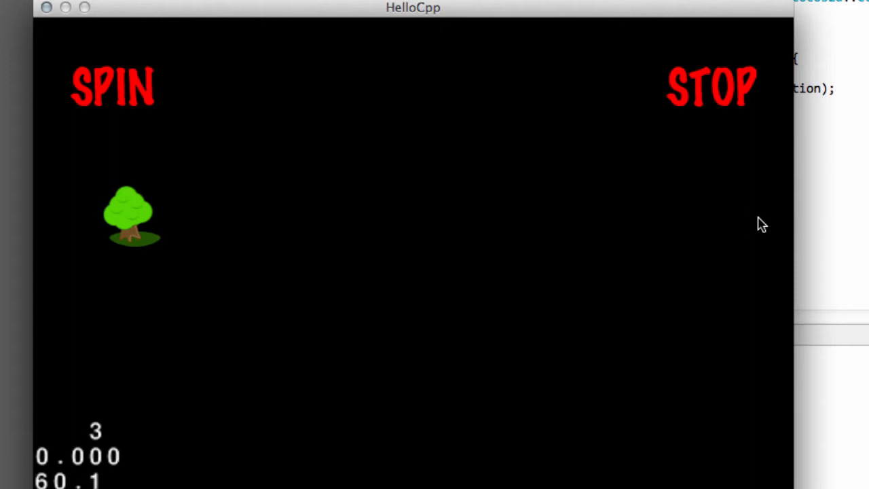
pyautogui.moveTo(764, 211)
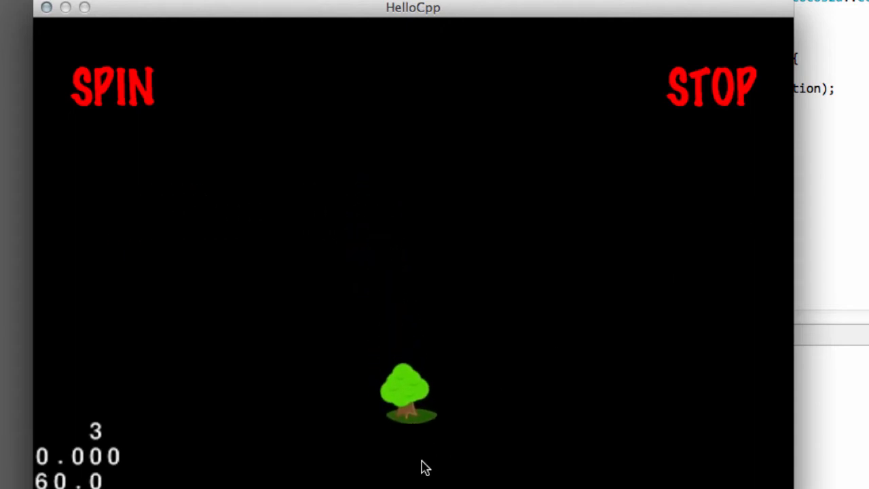
pyautogui.moveTo(712, 300)
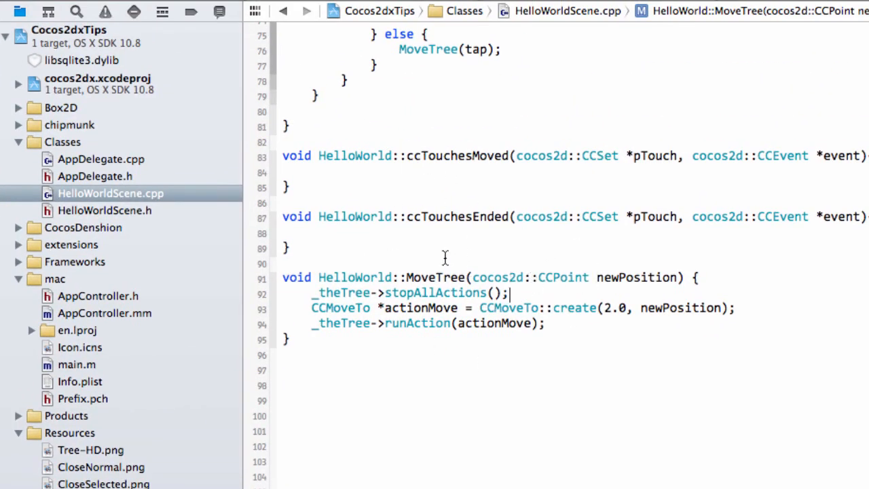
pyautogui.moveTo(576, 391)
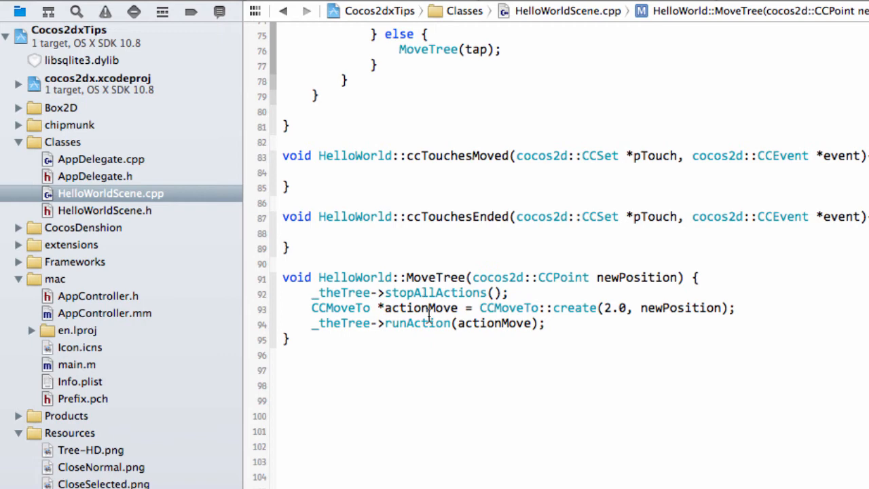
# Add actionMove->setTag(1); before runAction and change stopAllActions() to stopActionByTag(1) in MoveTree
pyautogui.press('Return')
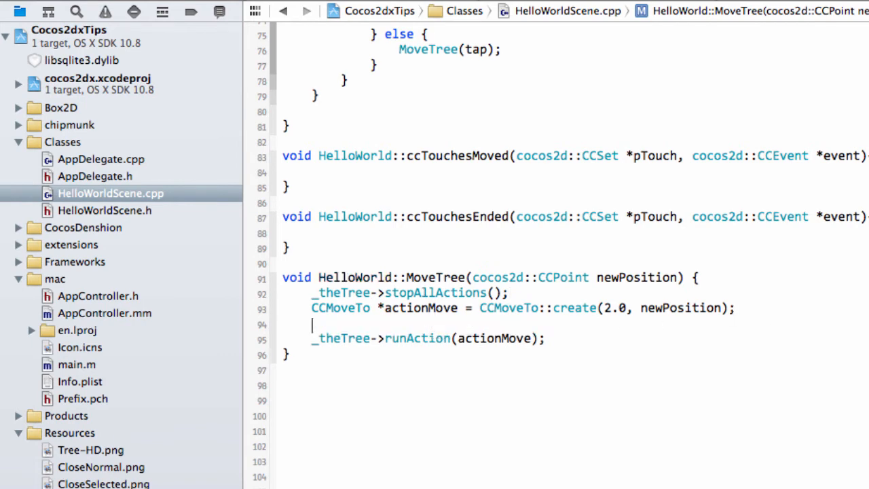
pyautogui.write('actionMove->setTag(1')
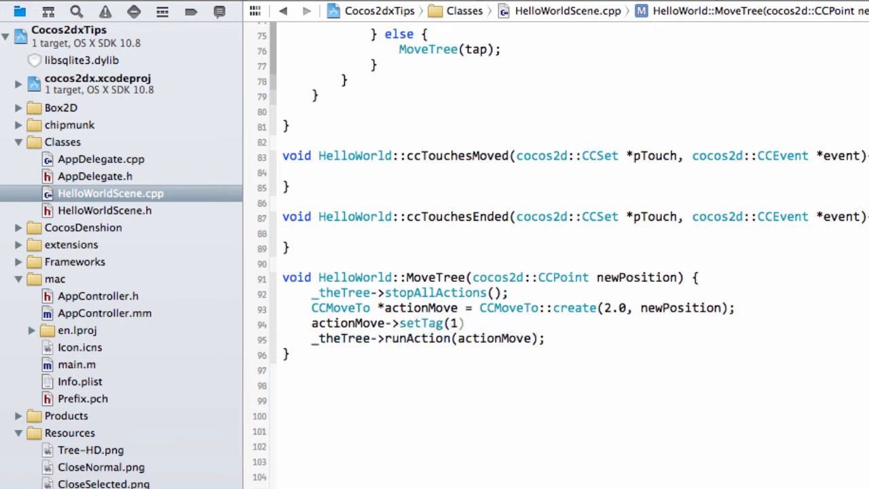
pyautogui.write(';')
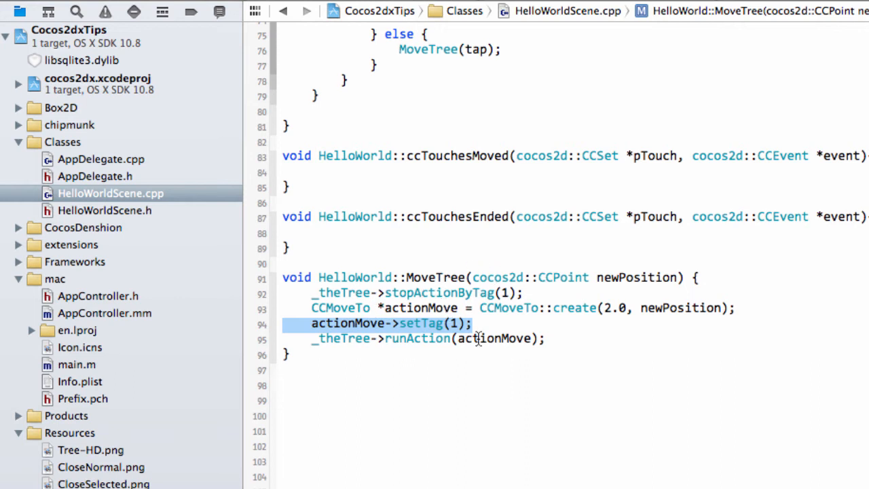
pyautogui.scroll(3)
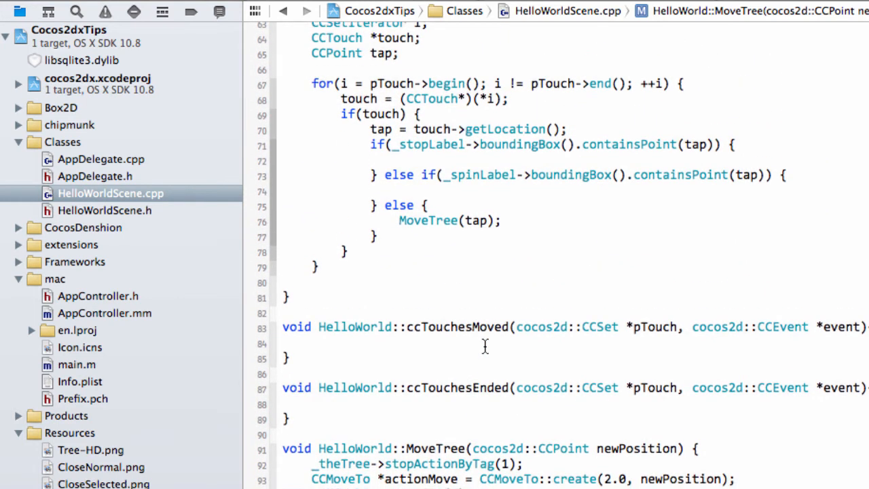
pyautogui.scroll(-3)
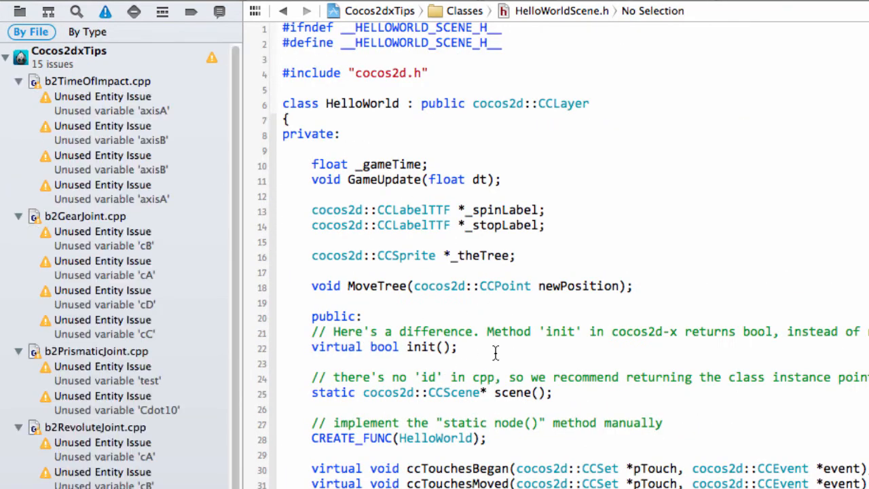
# Declare void SpinTree(); below MoveTree in HelloWorldScene.h and select the line for copying
pyautogui.press('Return')
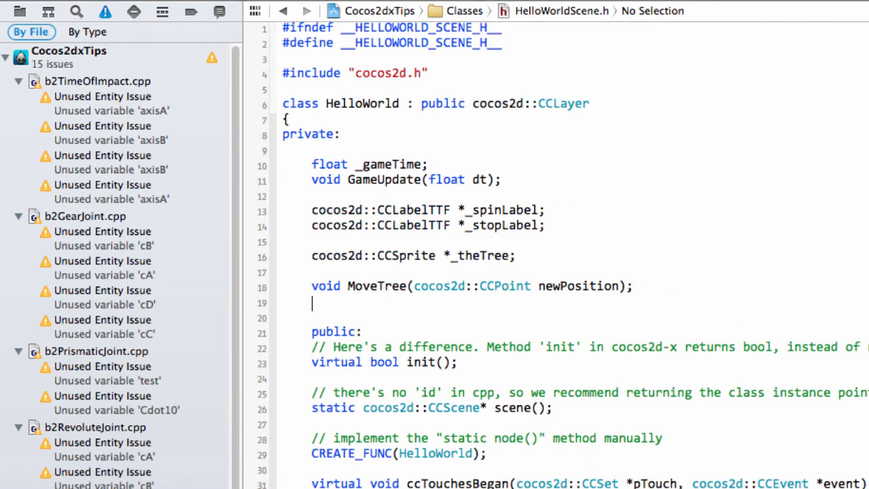
pyautogui.write('void Spin')
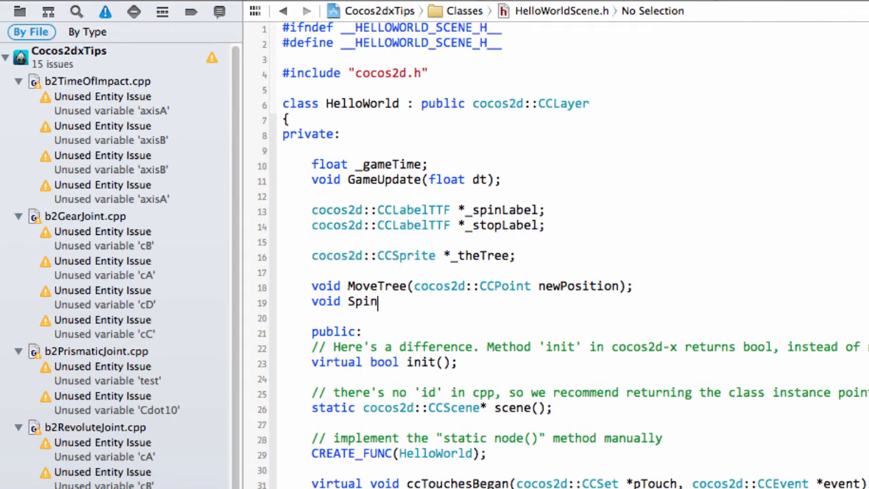
pyautogui.write('Tree();')
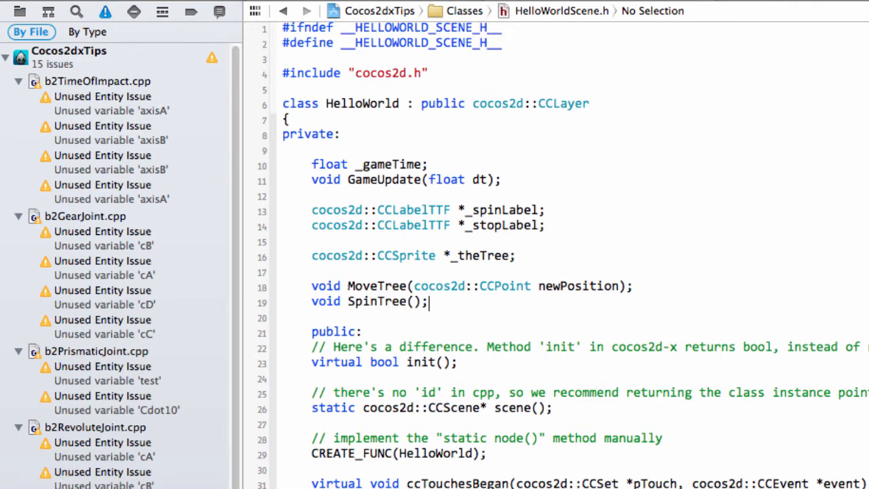
pyautogui.tripleClick(370, 302)
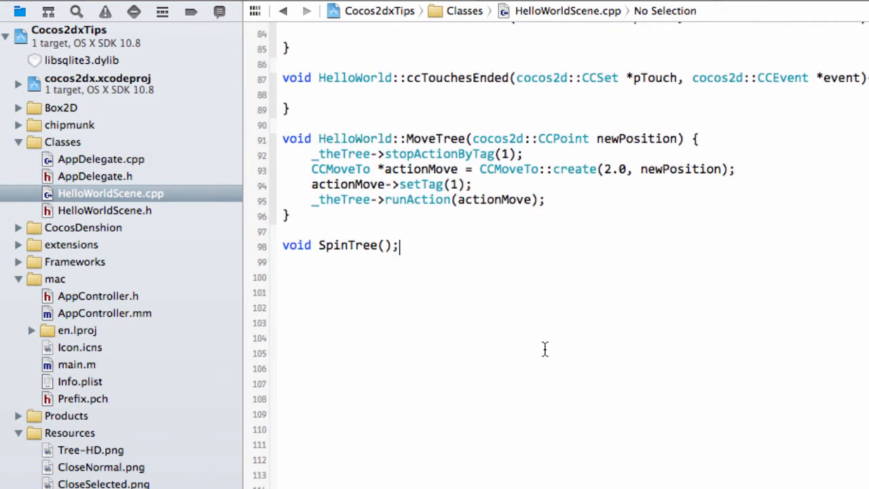
# Write HelloWorld::SpinTree with CCRotateBy *actionRotate = CCRotateBy::create(2.0, 360)
pyautogui.write('{')
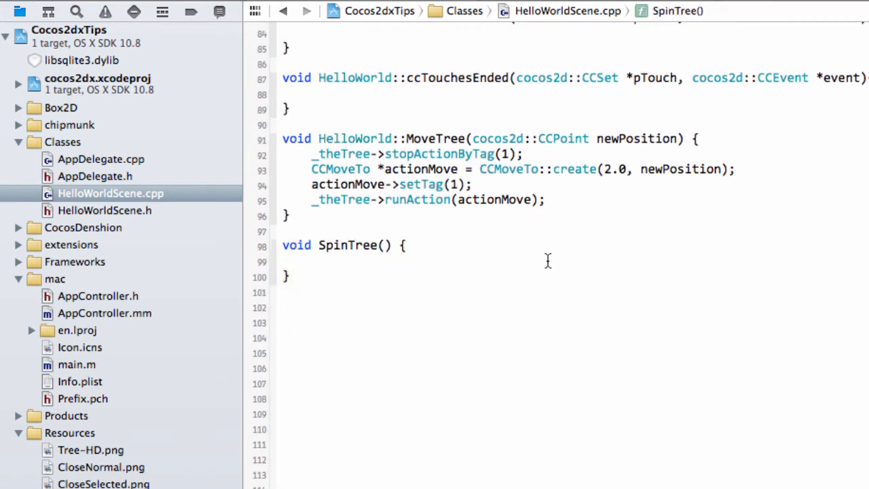
pyautogui.doubleClick(353, 139)
pyautogui.write('CCRotateBy')
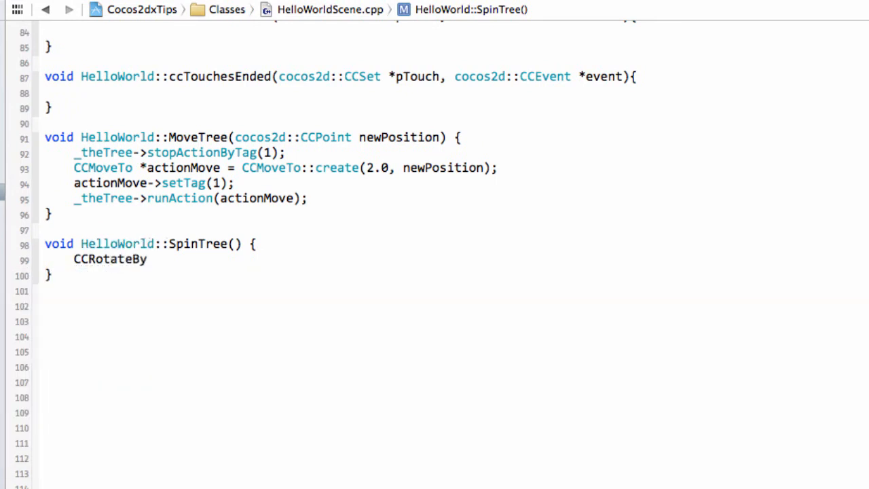
pyautogui.write('*actio')
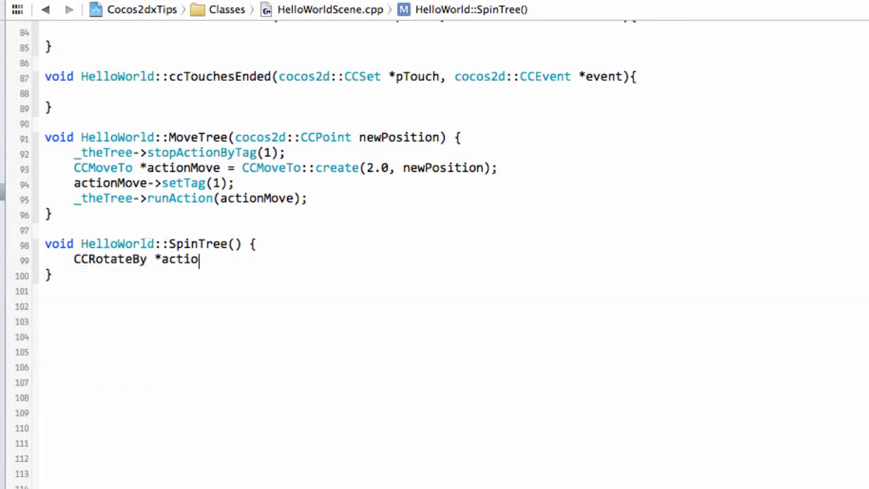
pyautogui.write('nRotoa')
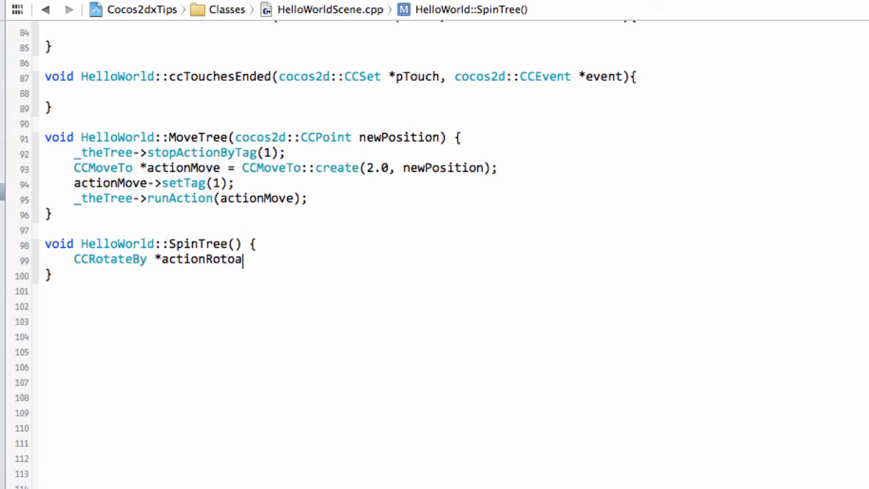
pyautogui.write('te =')
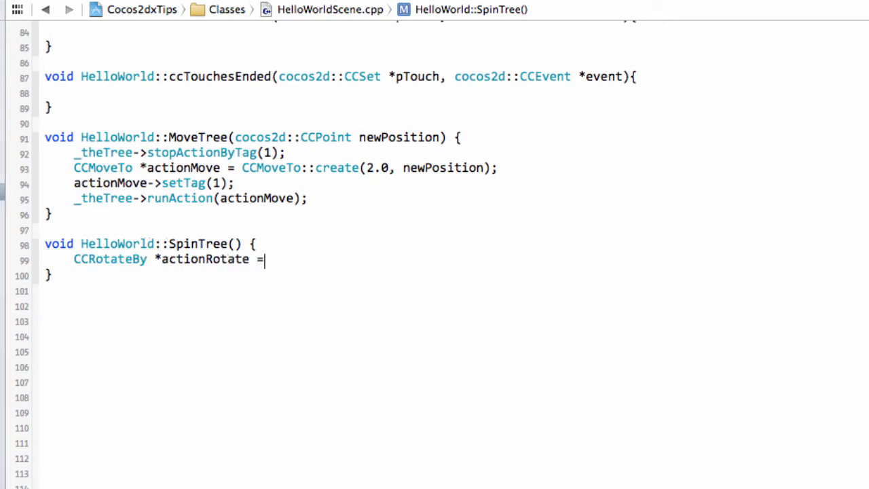
pyautogui.write('CCRotateBy::create(float fDuration, float fDeltaAngle')
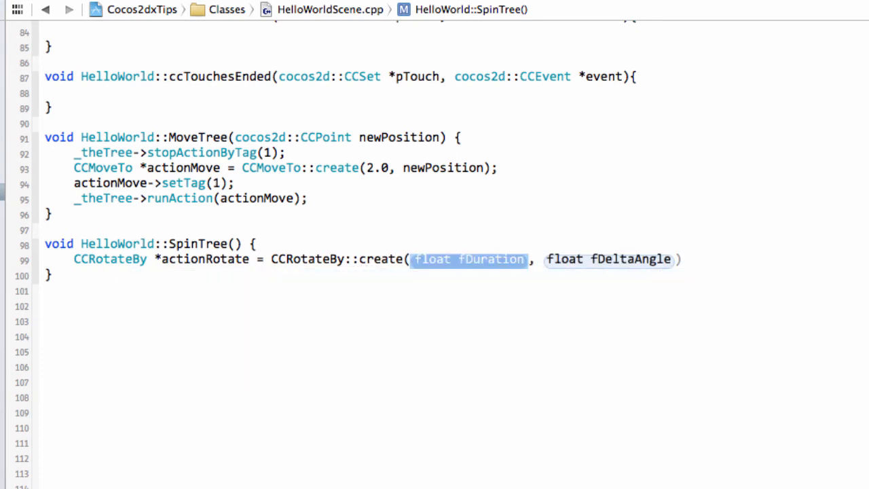
pyautogui.write('1.0')
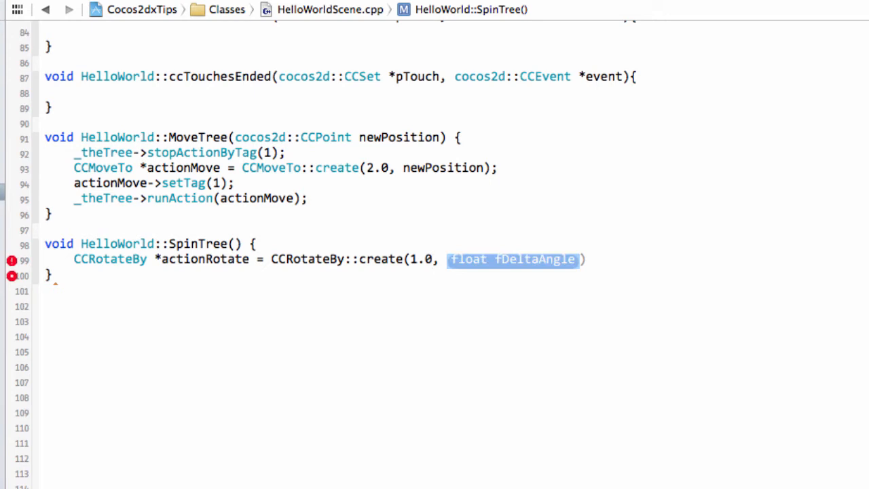
pyautogui.write('360')
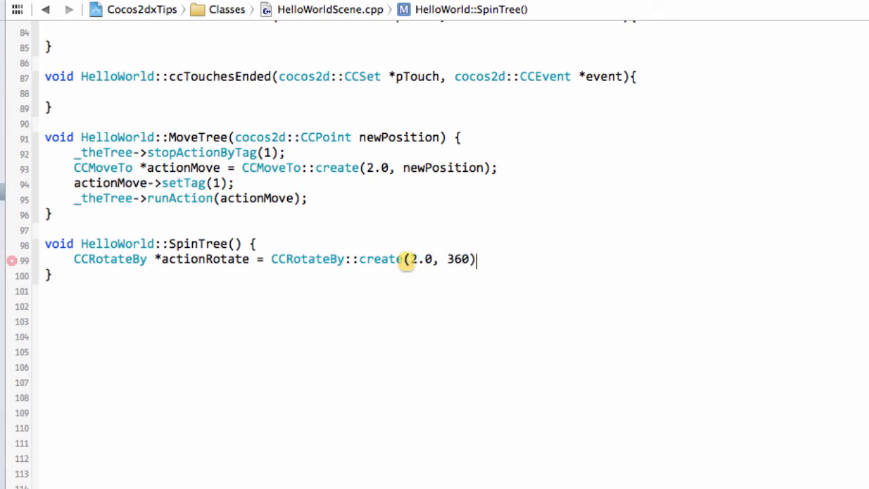
# Tag actionRotate 0 in SpinTree and run it on _theTree
pyautogui.write(';')
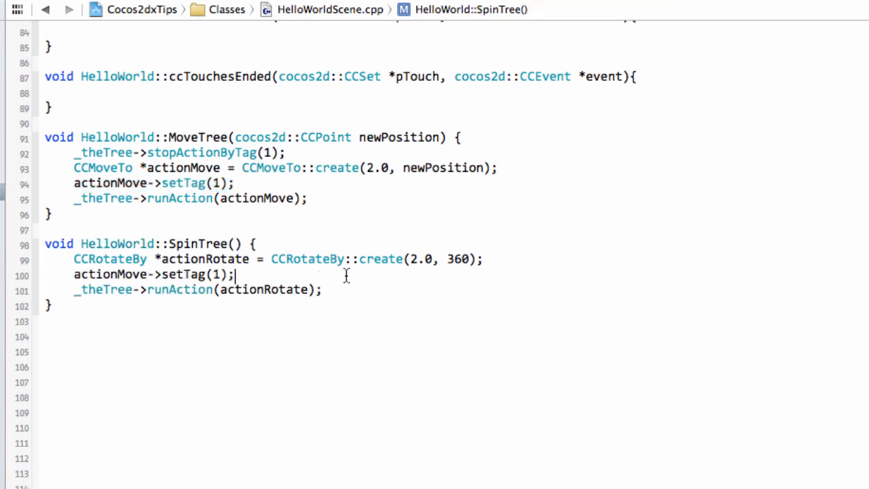
pyautogui.write('0')
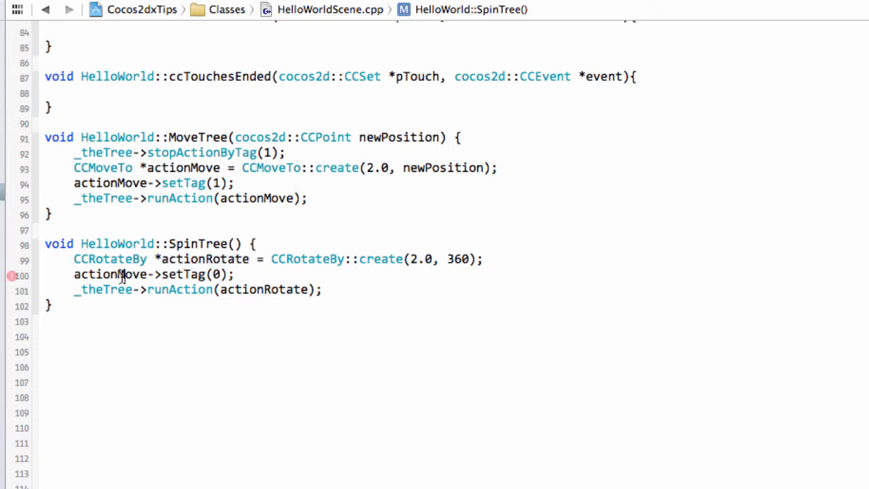
pyautogui.scroll(3)
pyautogui.write('Rotat')
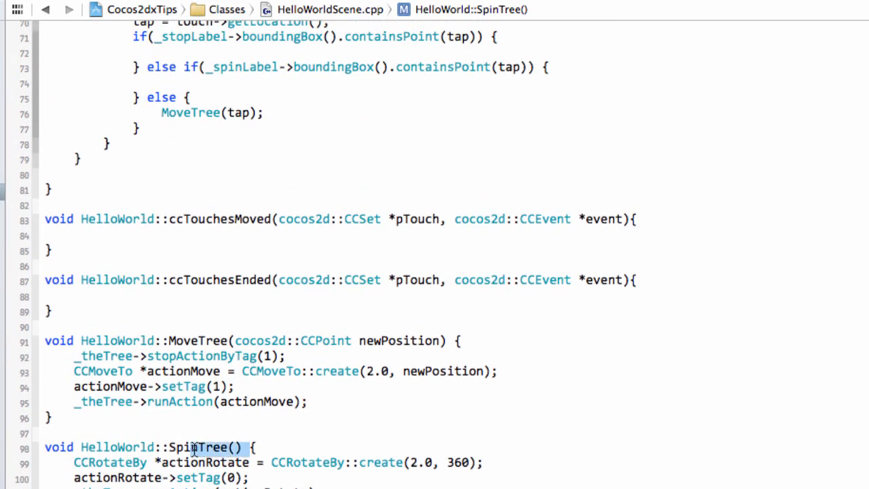
# Add _theTree->stopAllActions(); inside the _stopLabel branch of ccTouchesBegan
pyautogui.scroll(3)
pyautogui.write('SpinTree();')
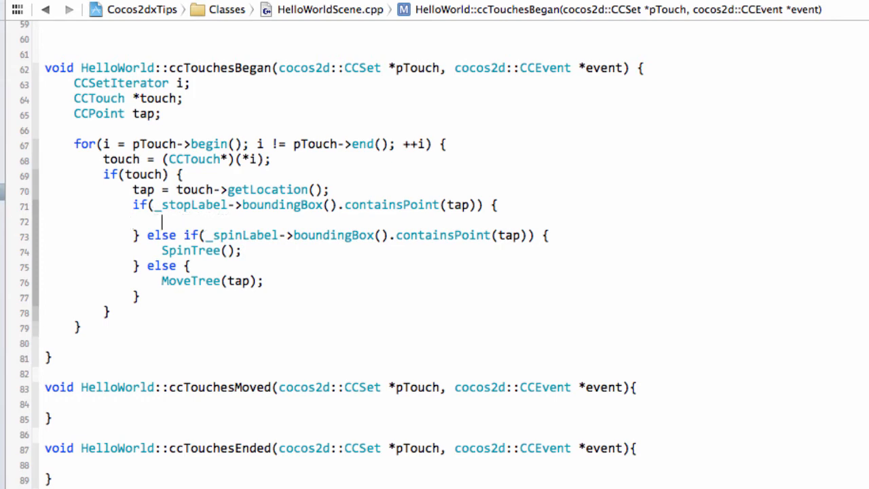
pyautogui.write('the')
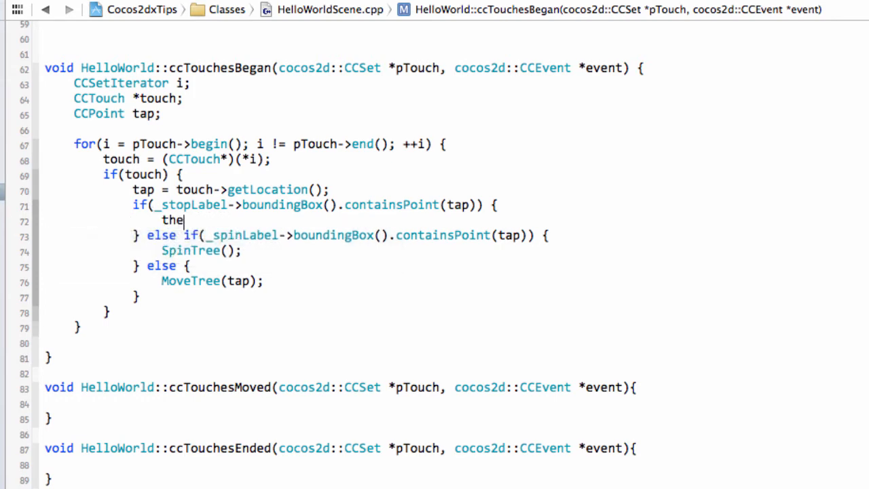
pyautogui.write('Tree->stopActionByTag(1')
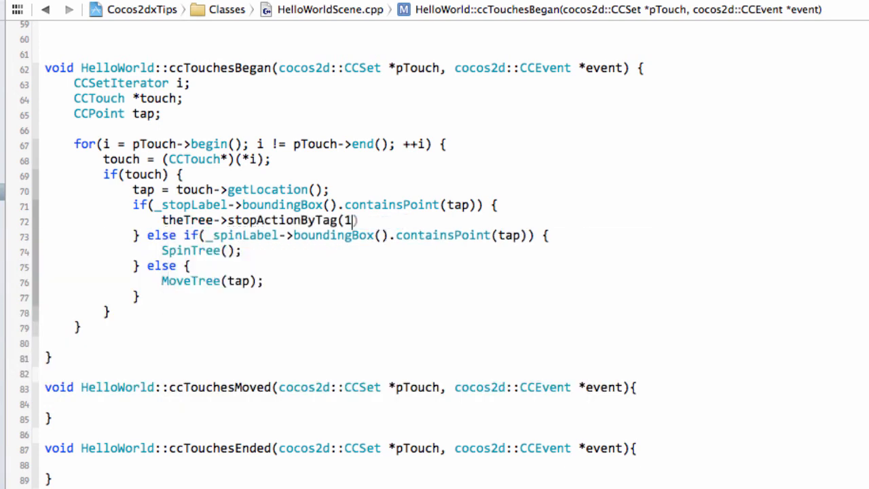
pyautogui.write(')')
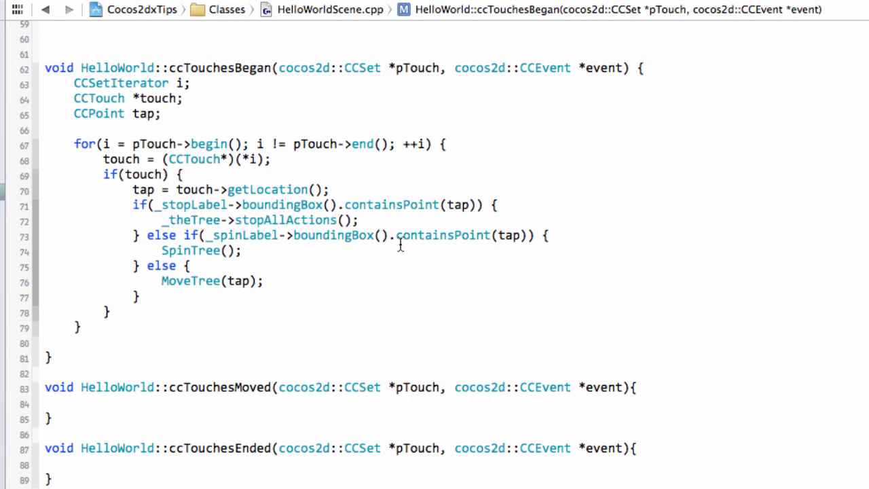
pyautogui.scroll(-3)
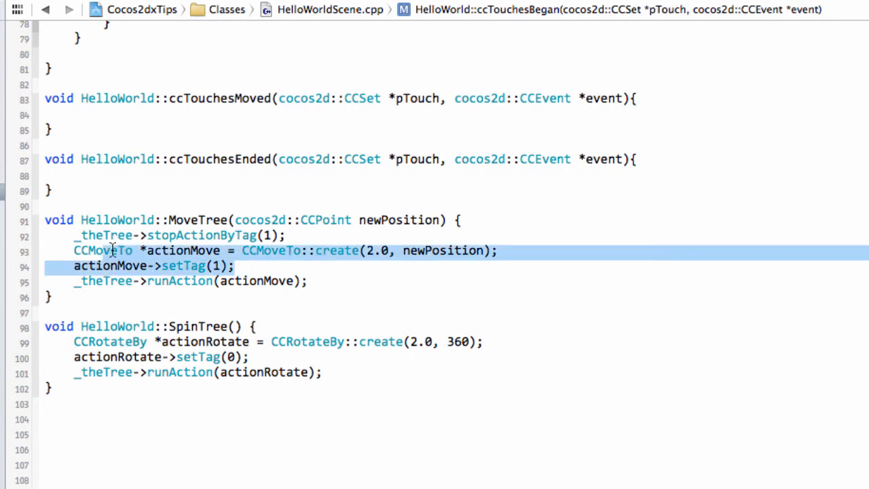
pyautogui.click(275, 367)
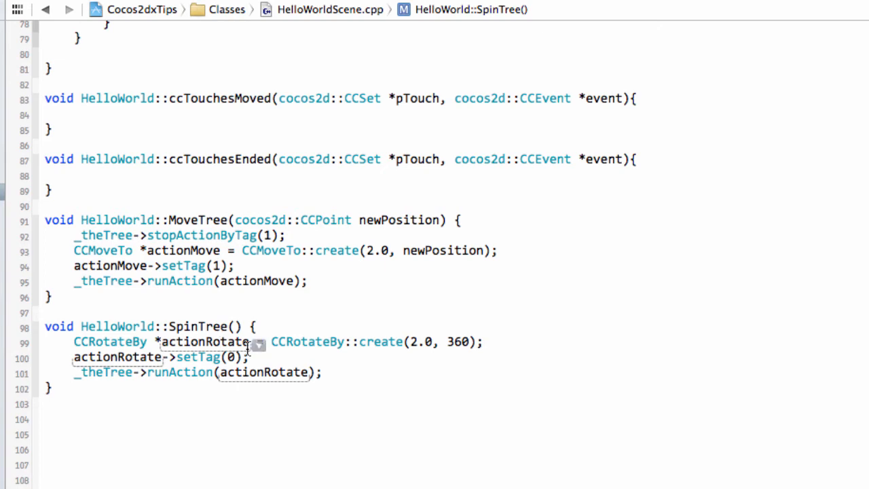
pyautogui.scroll(3)
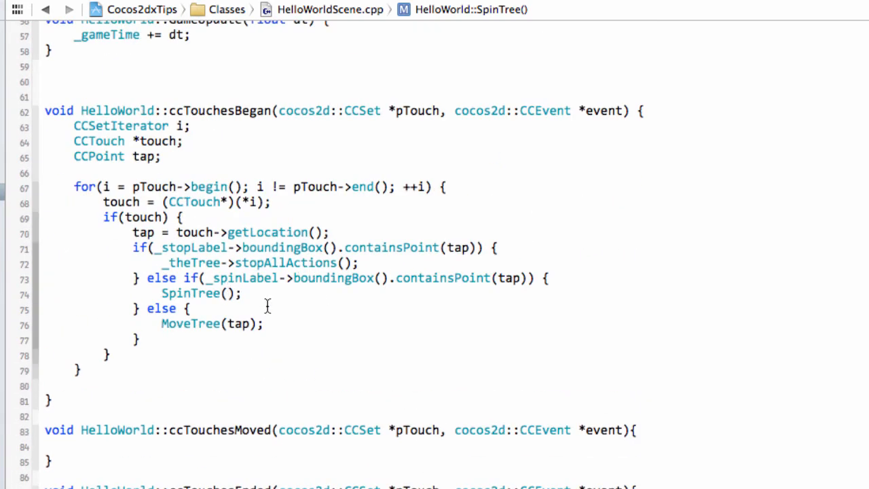
pyautogui.moveTo(271, 263)
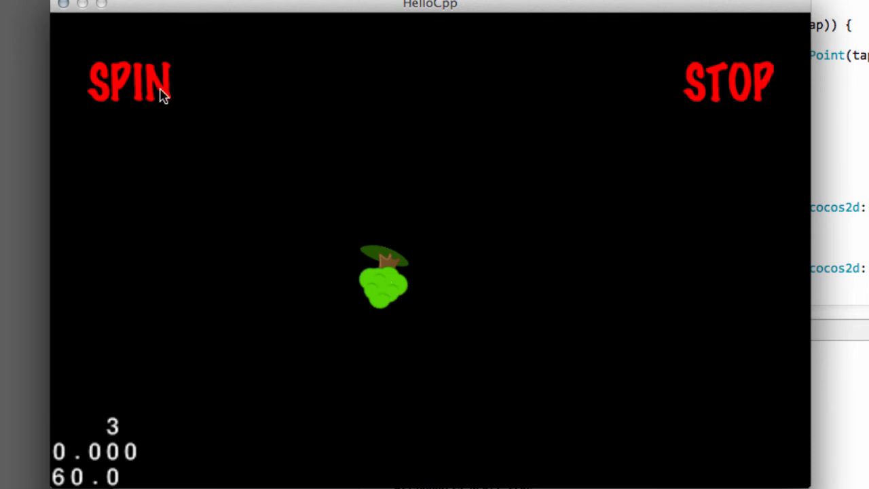
pyautogui.moveTo(150, 82)
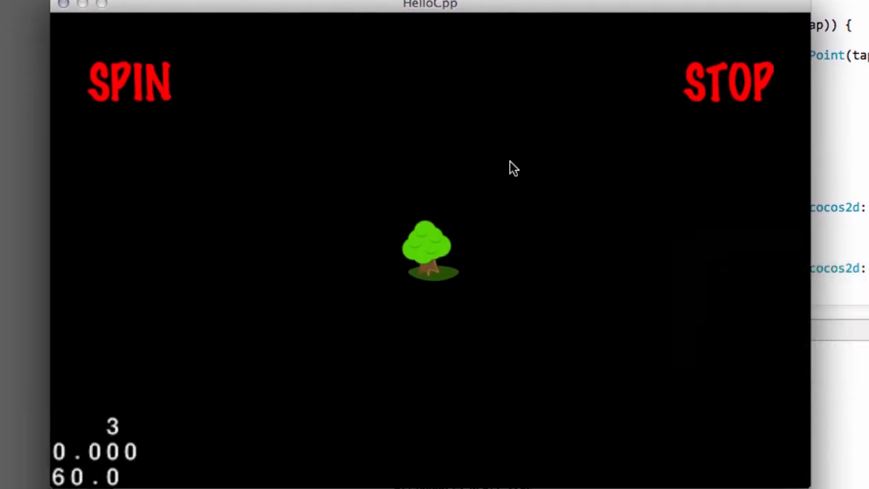
# Tap a spot in the running HelloCpp window to move the spinning tree there
pyautogui.click(129, 82)
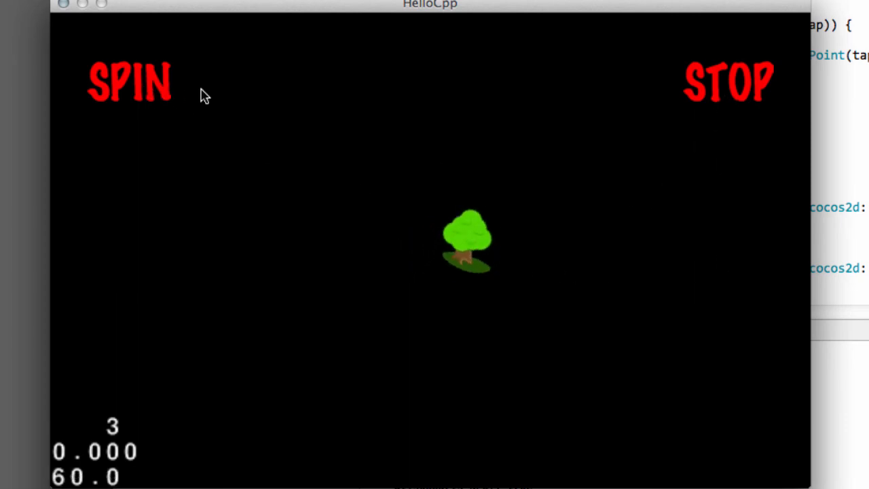
pyautogui.moveTo(742, 265)
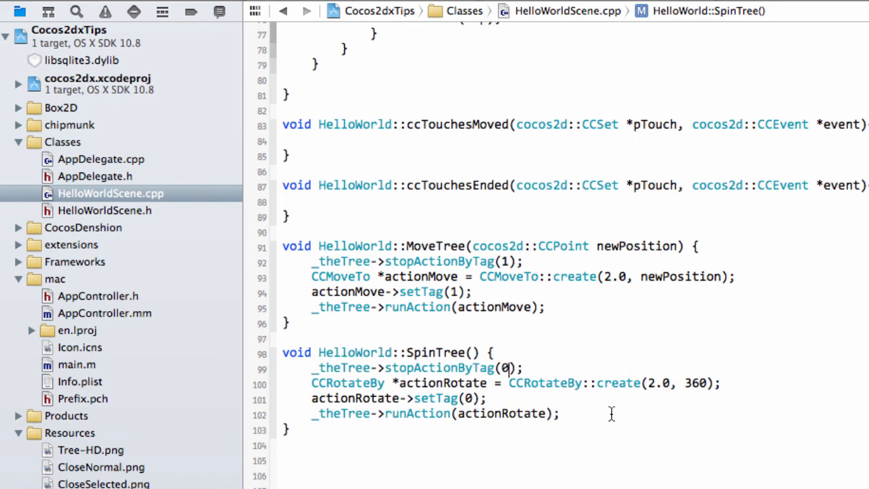
pyautogui.moveTo(611, 383)
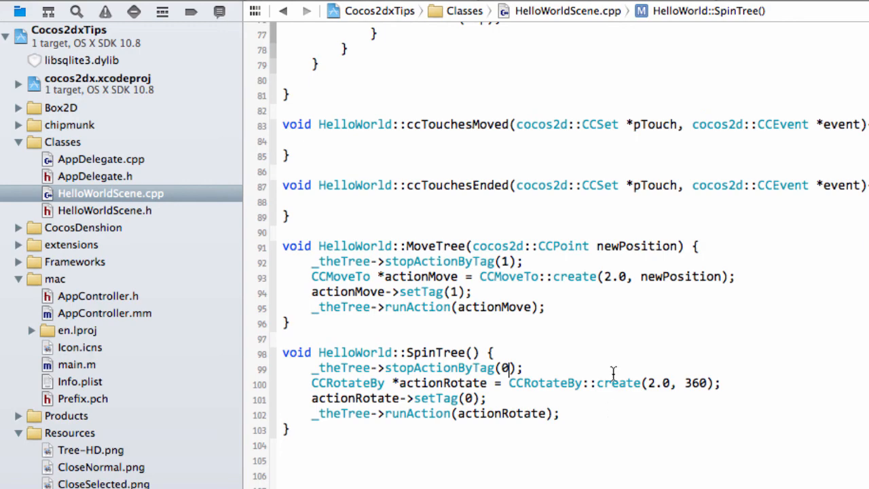
# Add _theTree->stopActionByTag(0); at the start of SpinTree and make the STOP branch call stopActionByTag(1)
pyautogui.scroll(3)
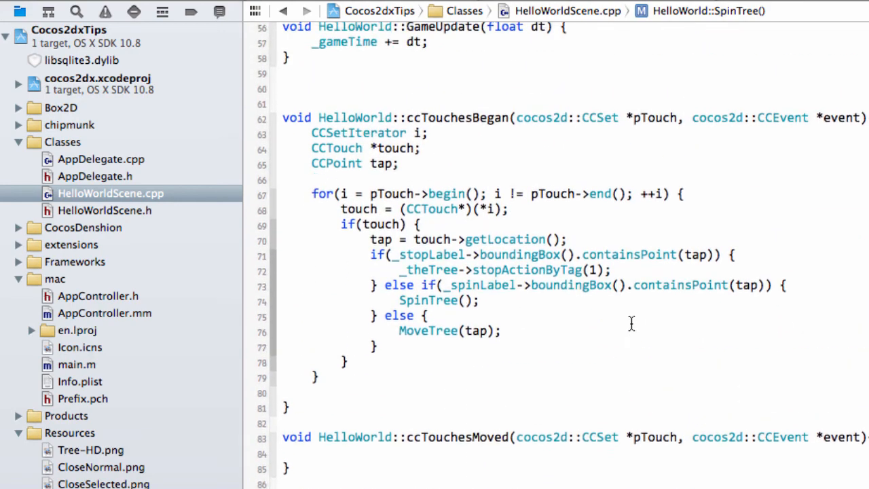
pyautogui.scroll(3)
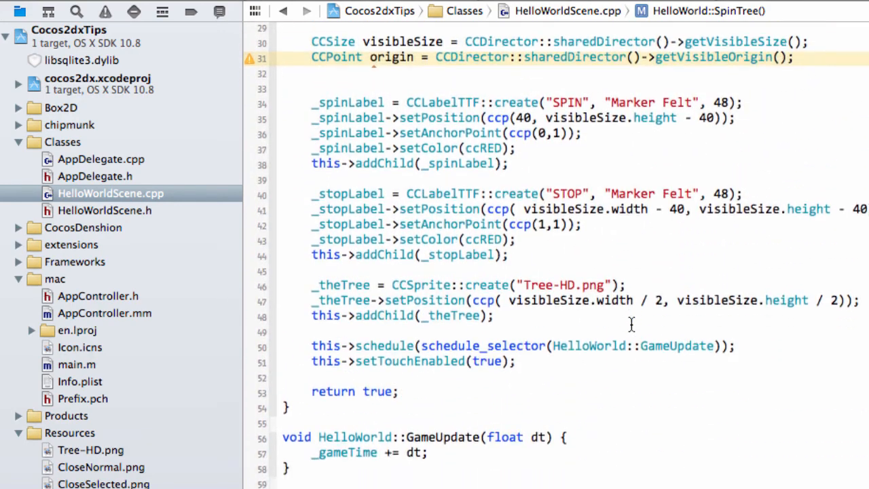
pyautogui.scroll(-3)
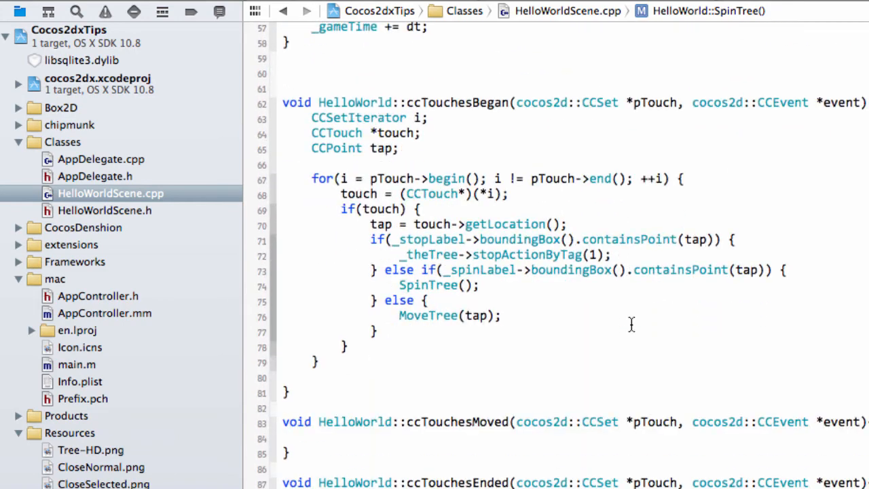
pyautogui.scroll(-3)
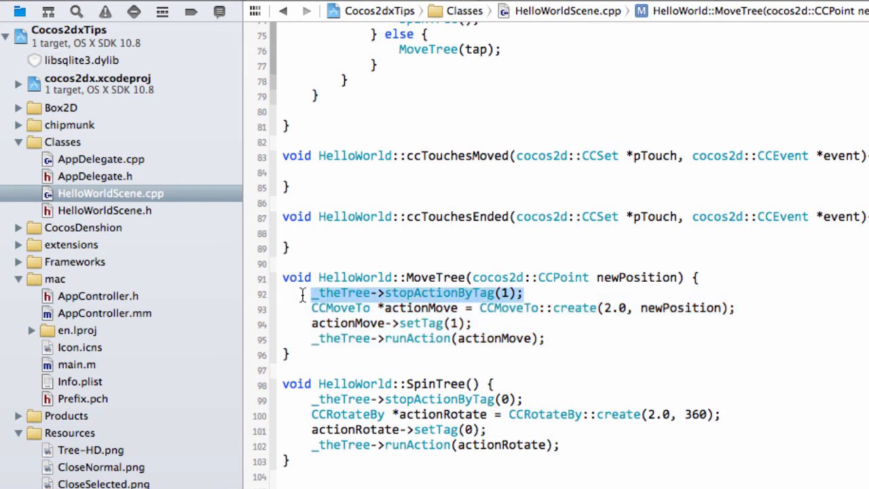
pyautogui.moveTo(447, 316)
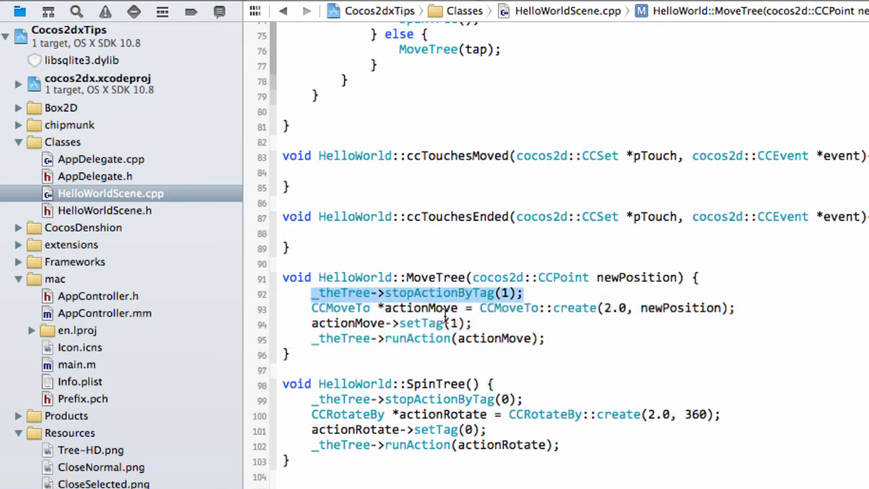
# Review the setTag(1) and stopActionByTag(1) lines in MoveTree, then run the app to completion
pyautogui.click(505, 294)
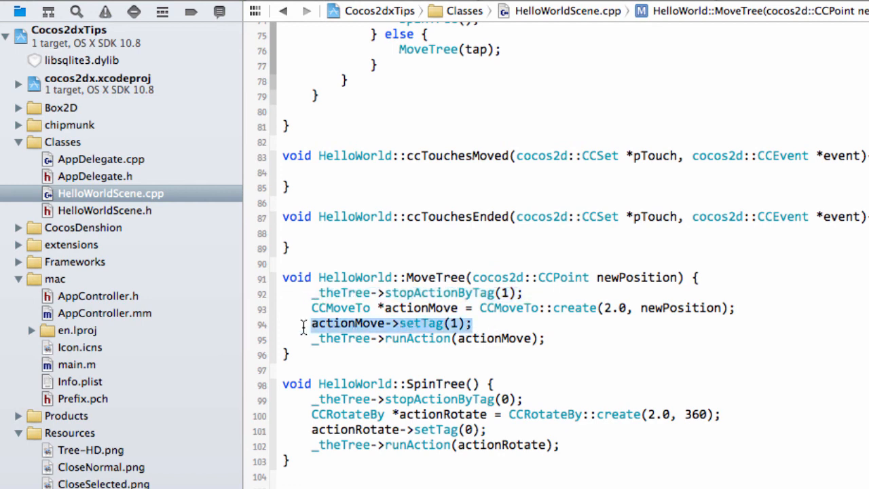
pyautogui.moveTo(600, 340)
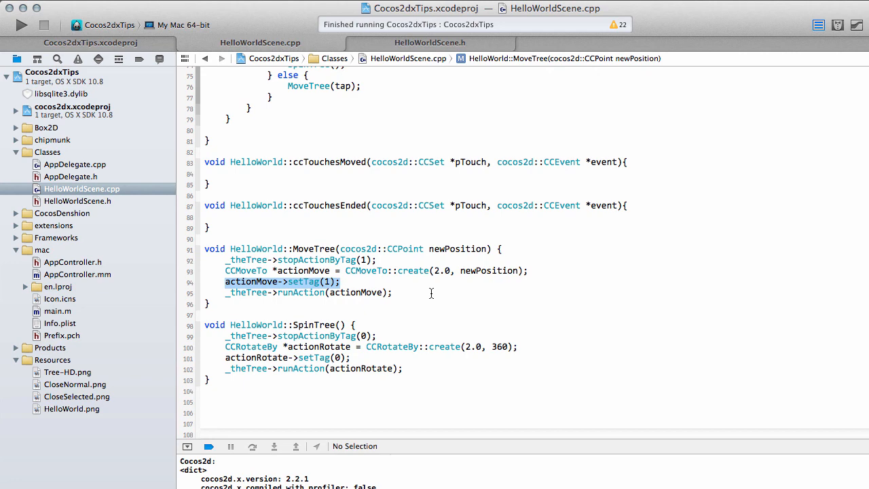
pyautogui.moveTo(744, 148)
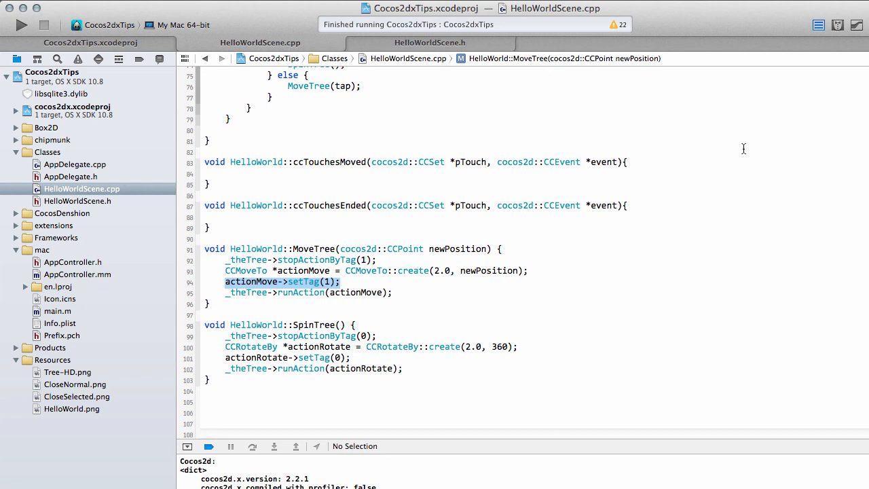
pyautogui.scroll(3)
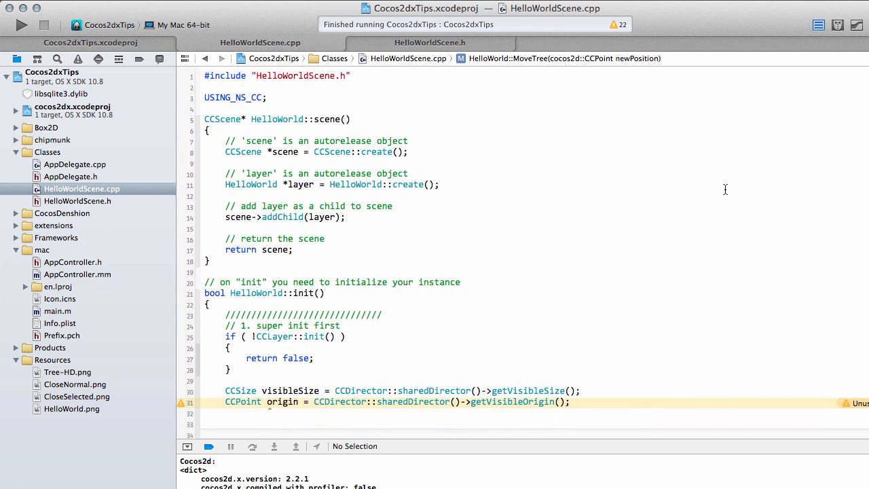
pyautogui.scroll(-3)
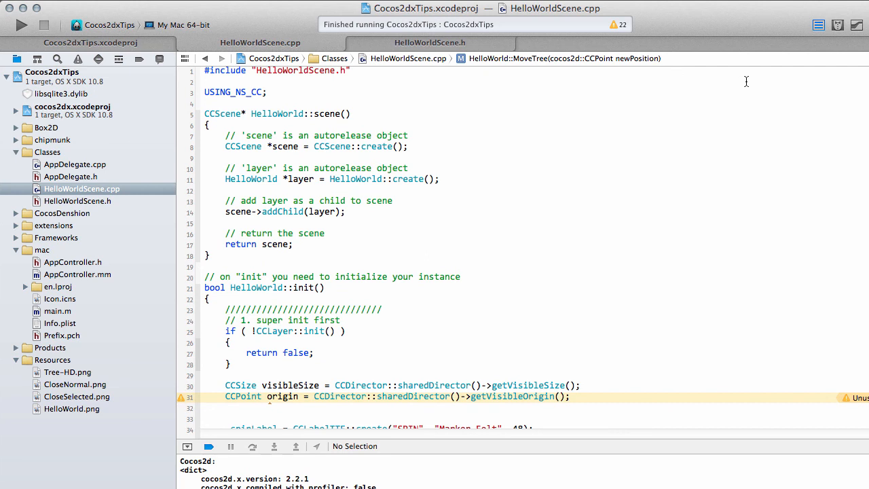